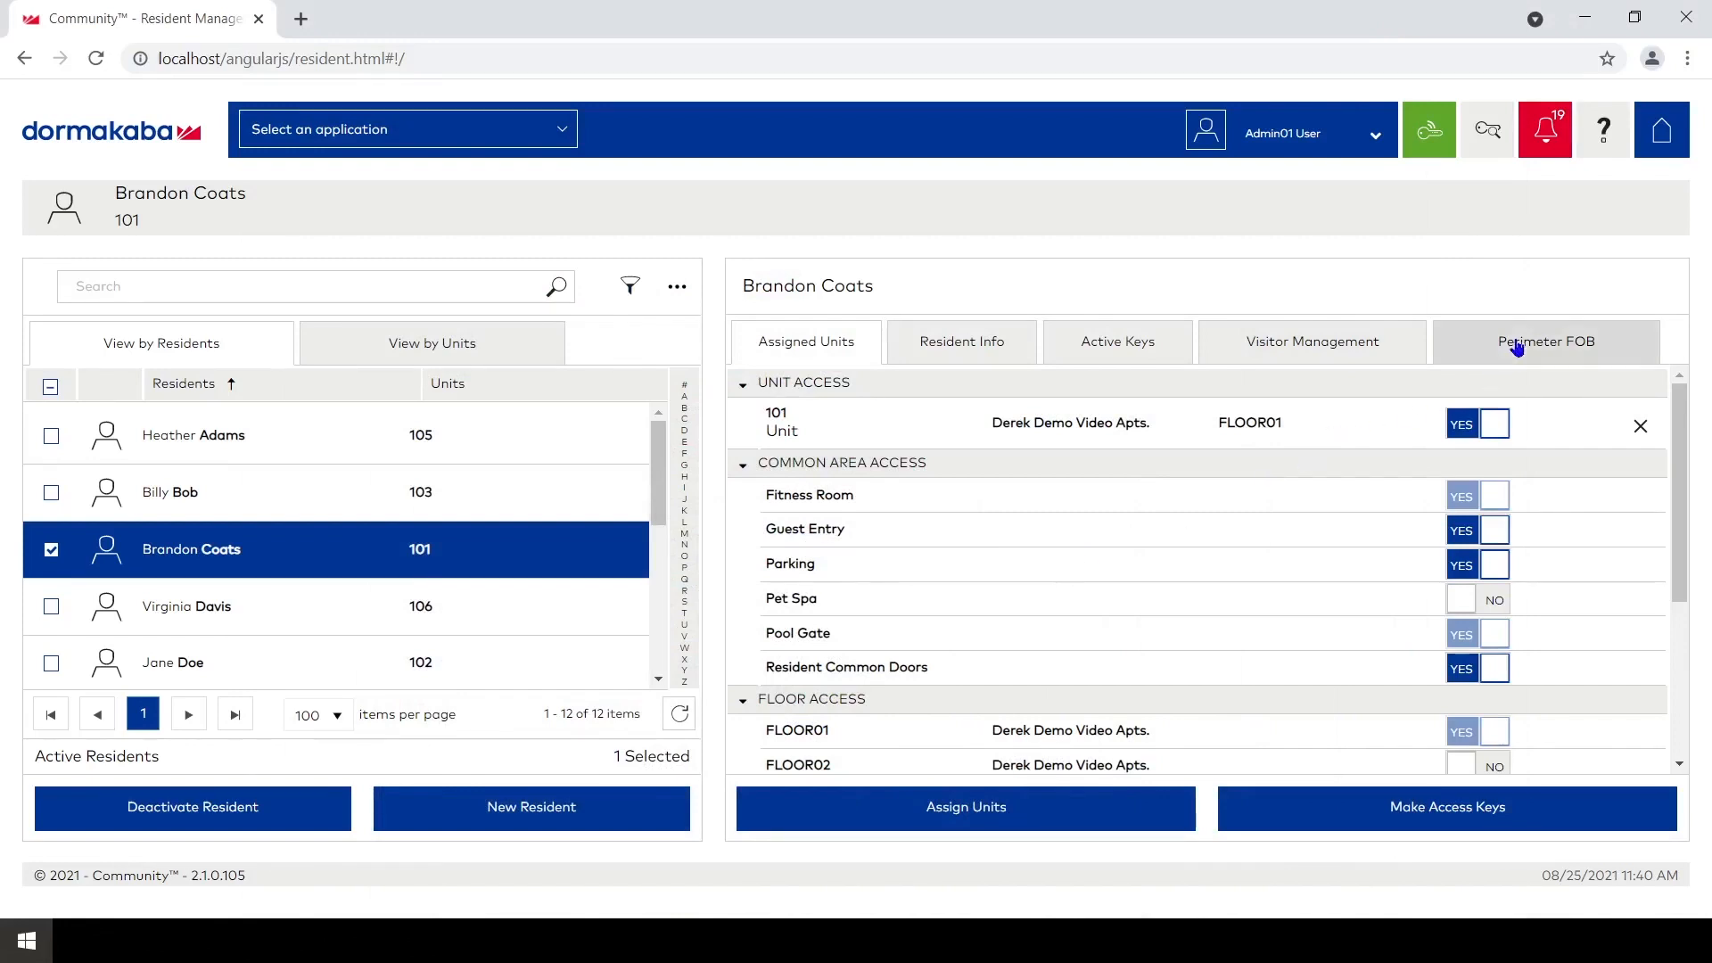
click(1543, 341)
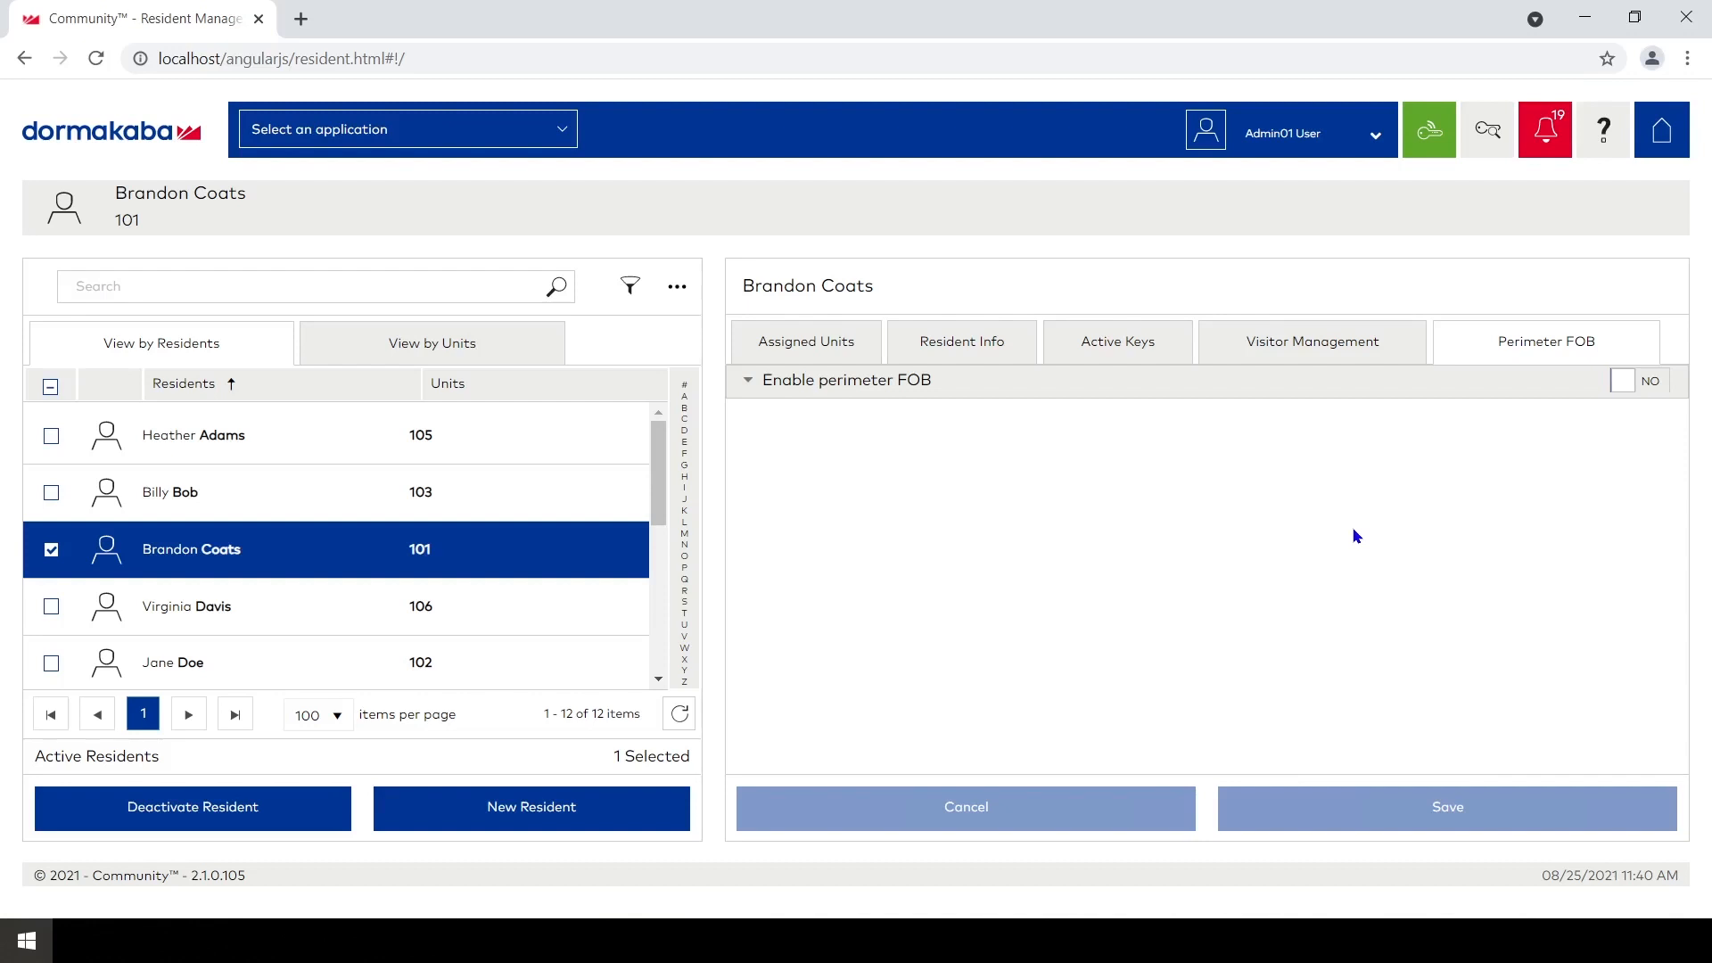
mouse_move(1401, 501)
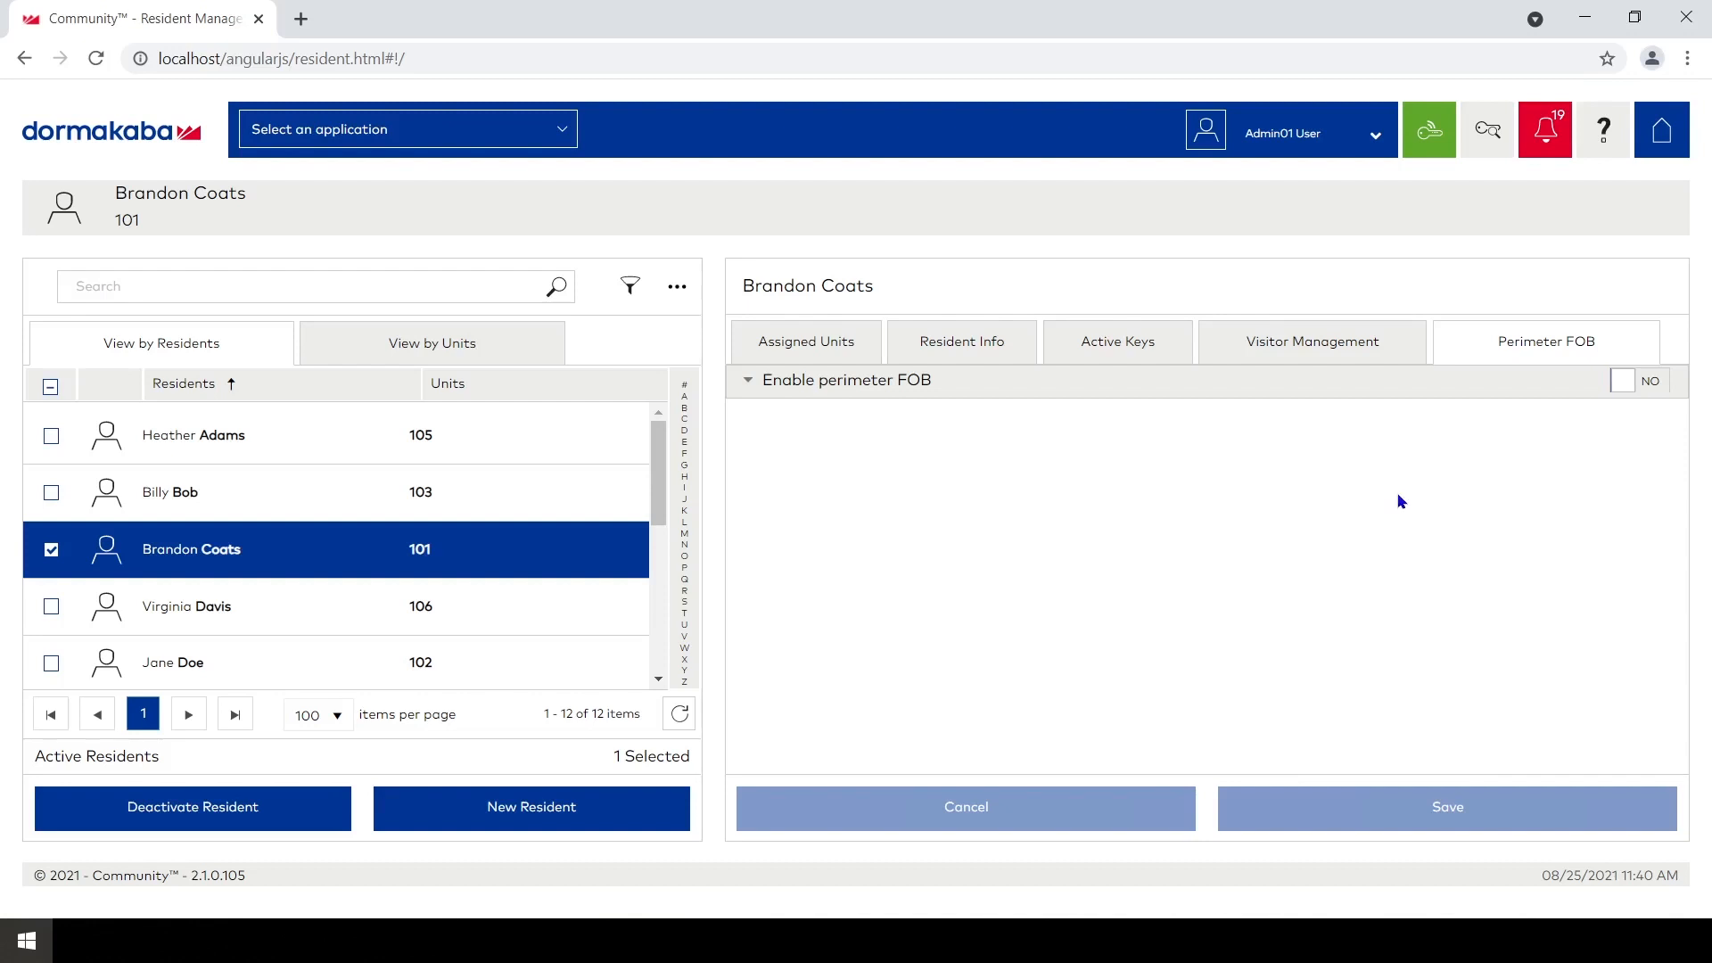
mouse_move(1385, 380)
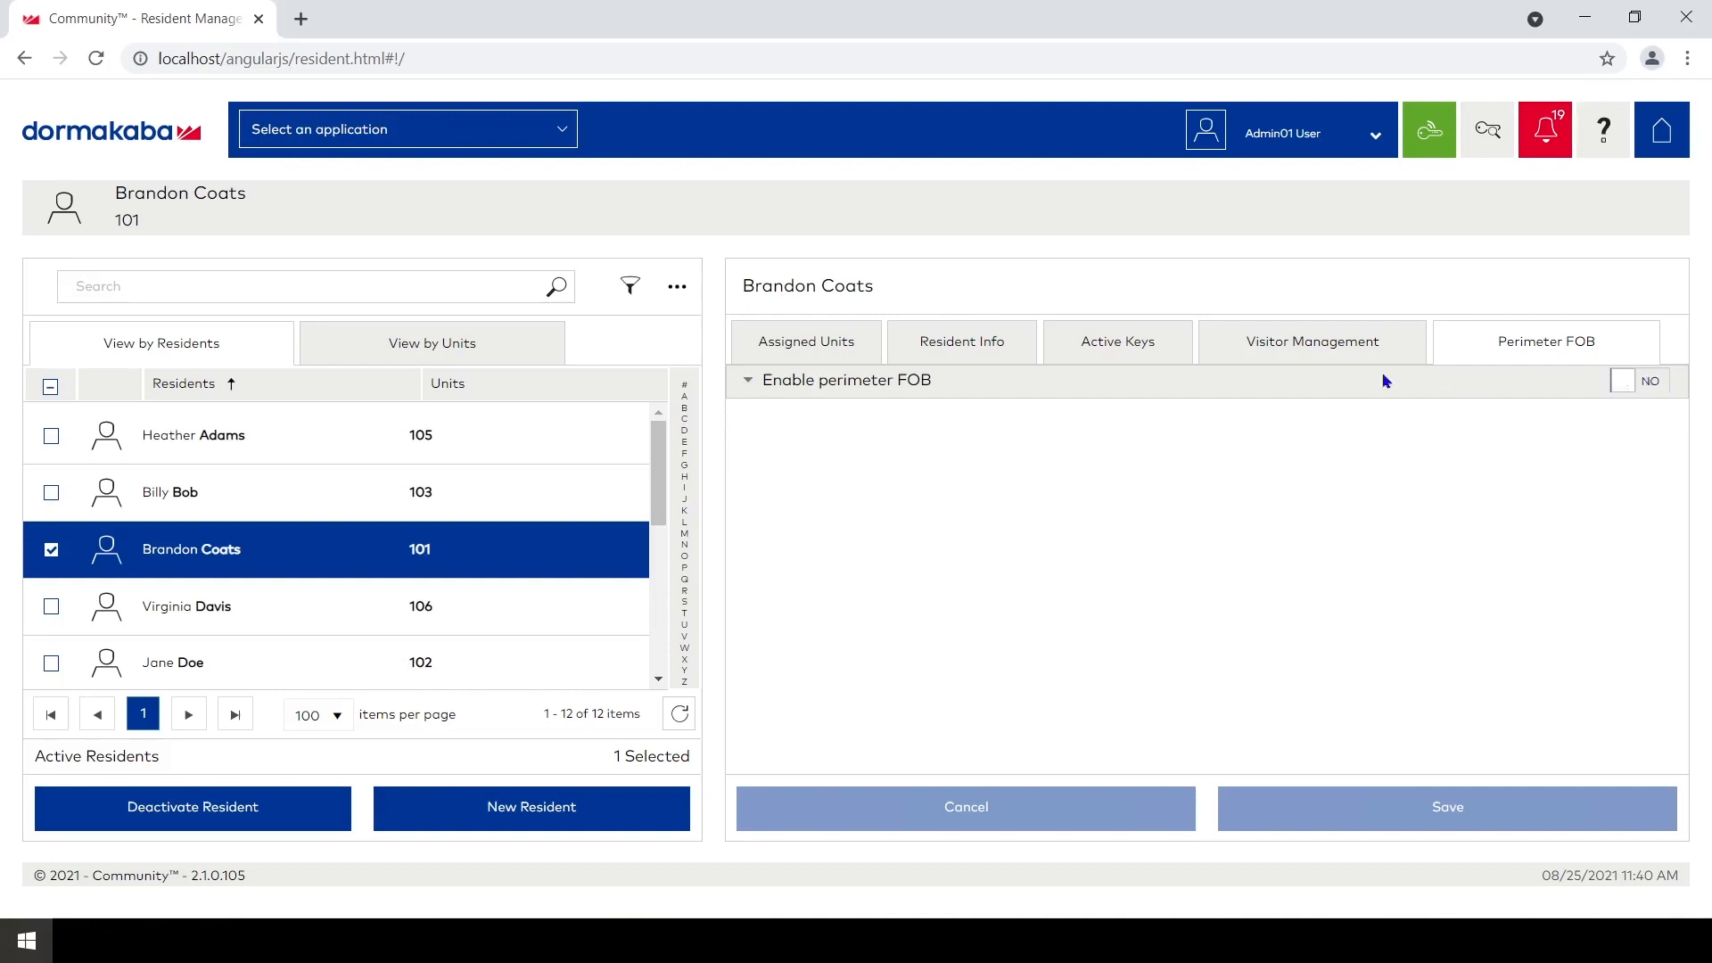
Turn on the perimeter FOB with facility code 238 and FOB ID number 10167
click(1630, 380)
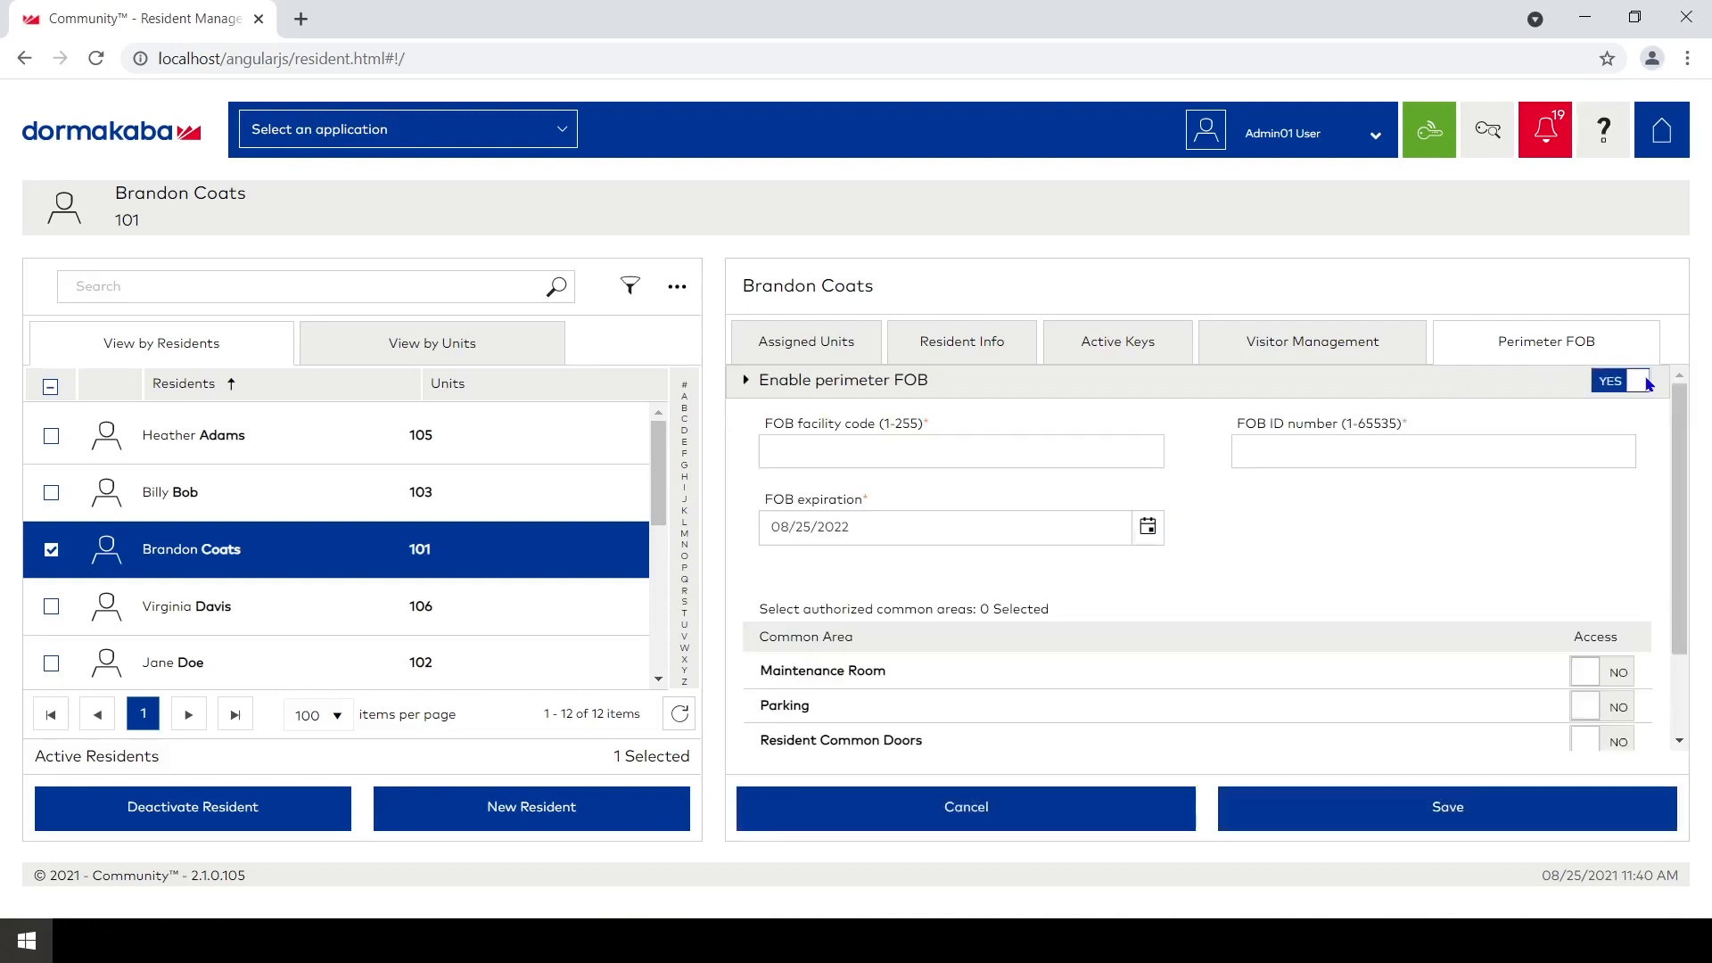
click(959, 452)
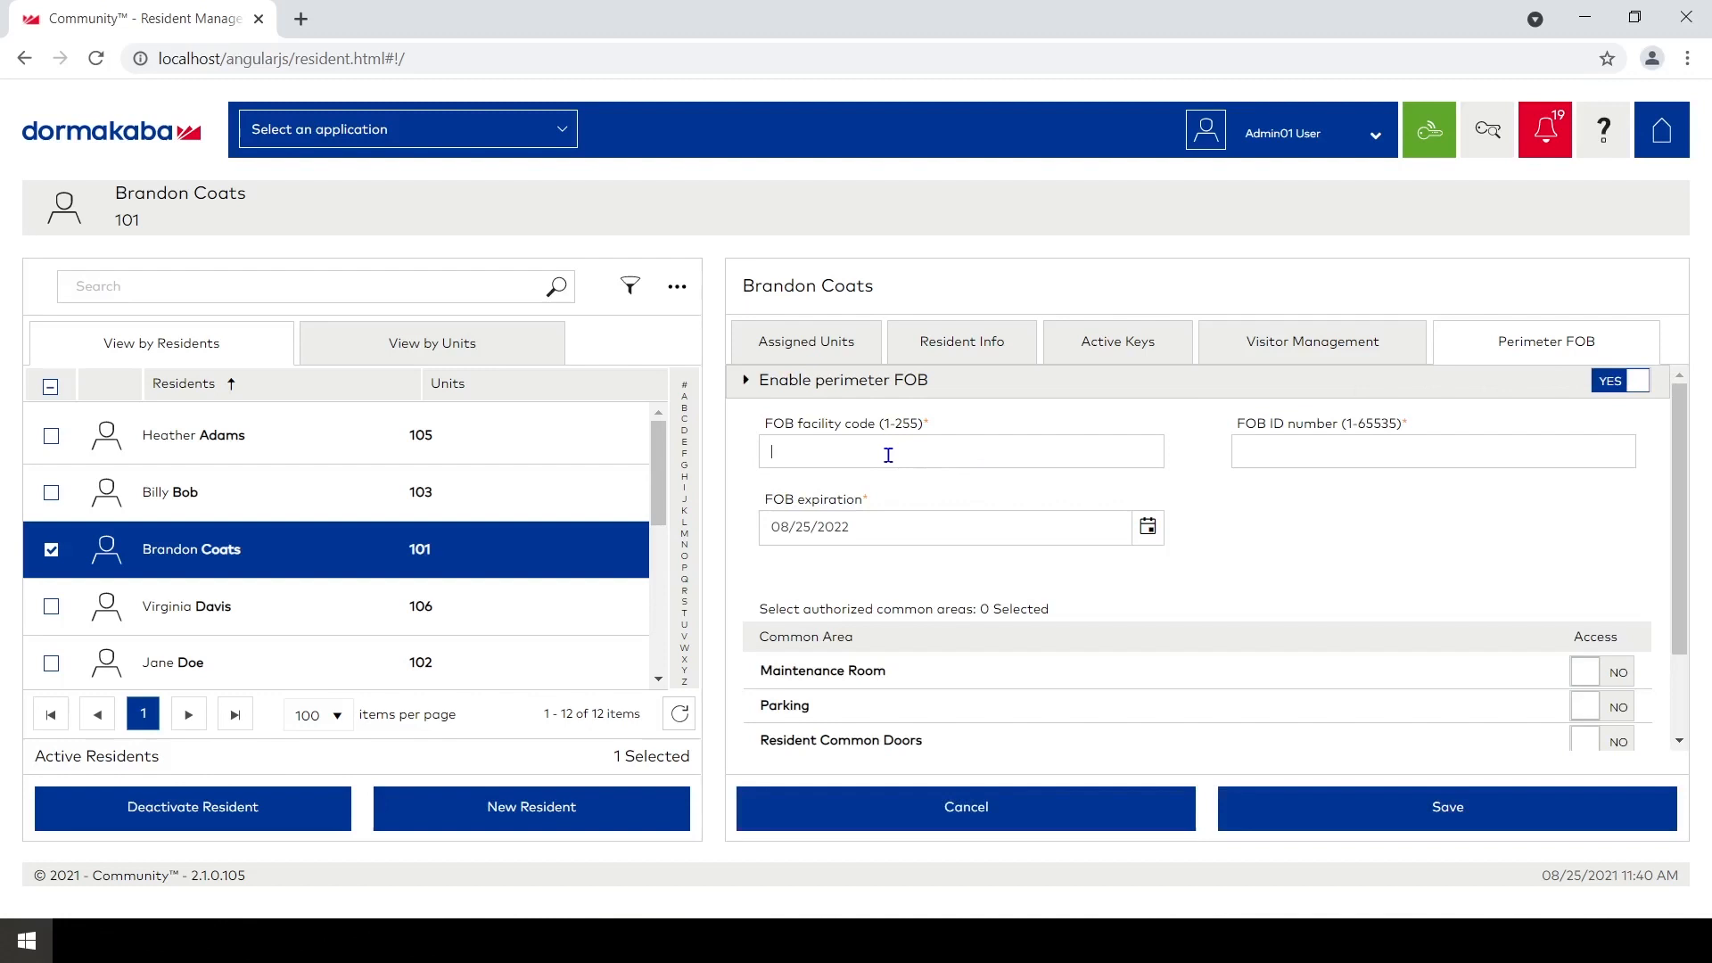
mouse_move(1277, 551)
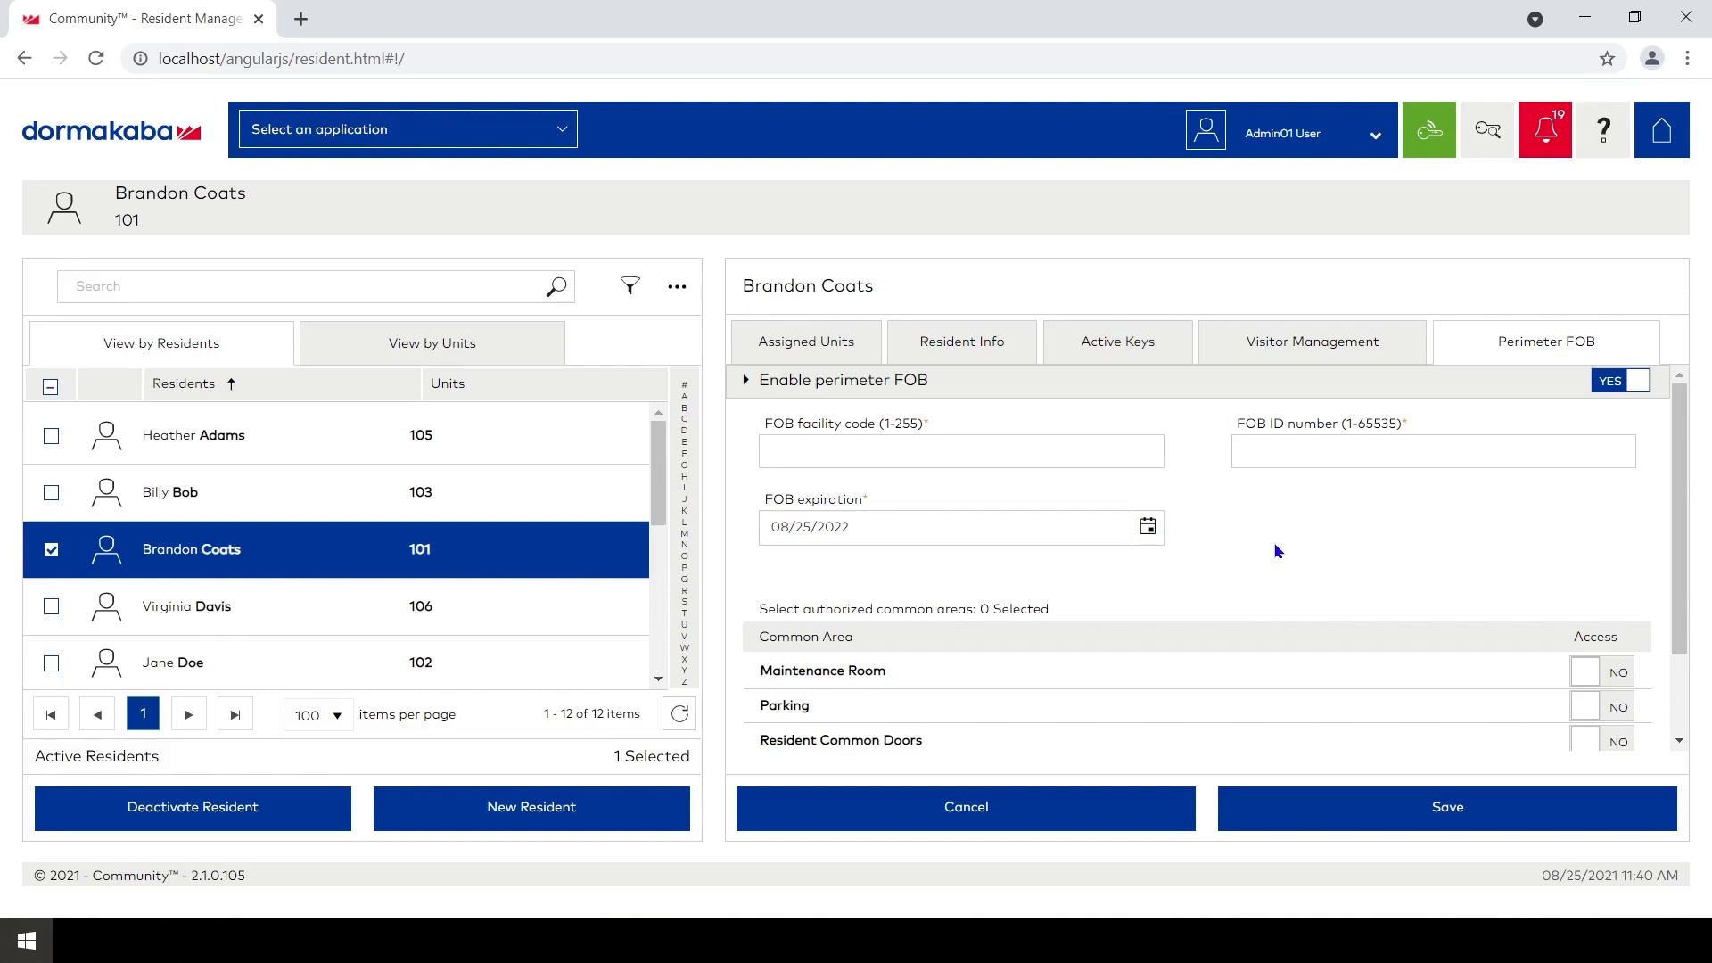
text(23)
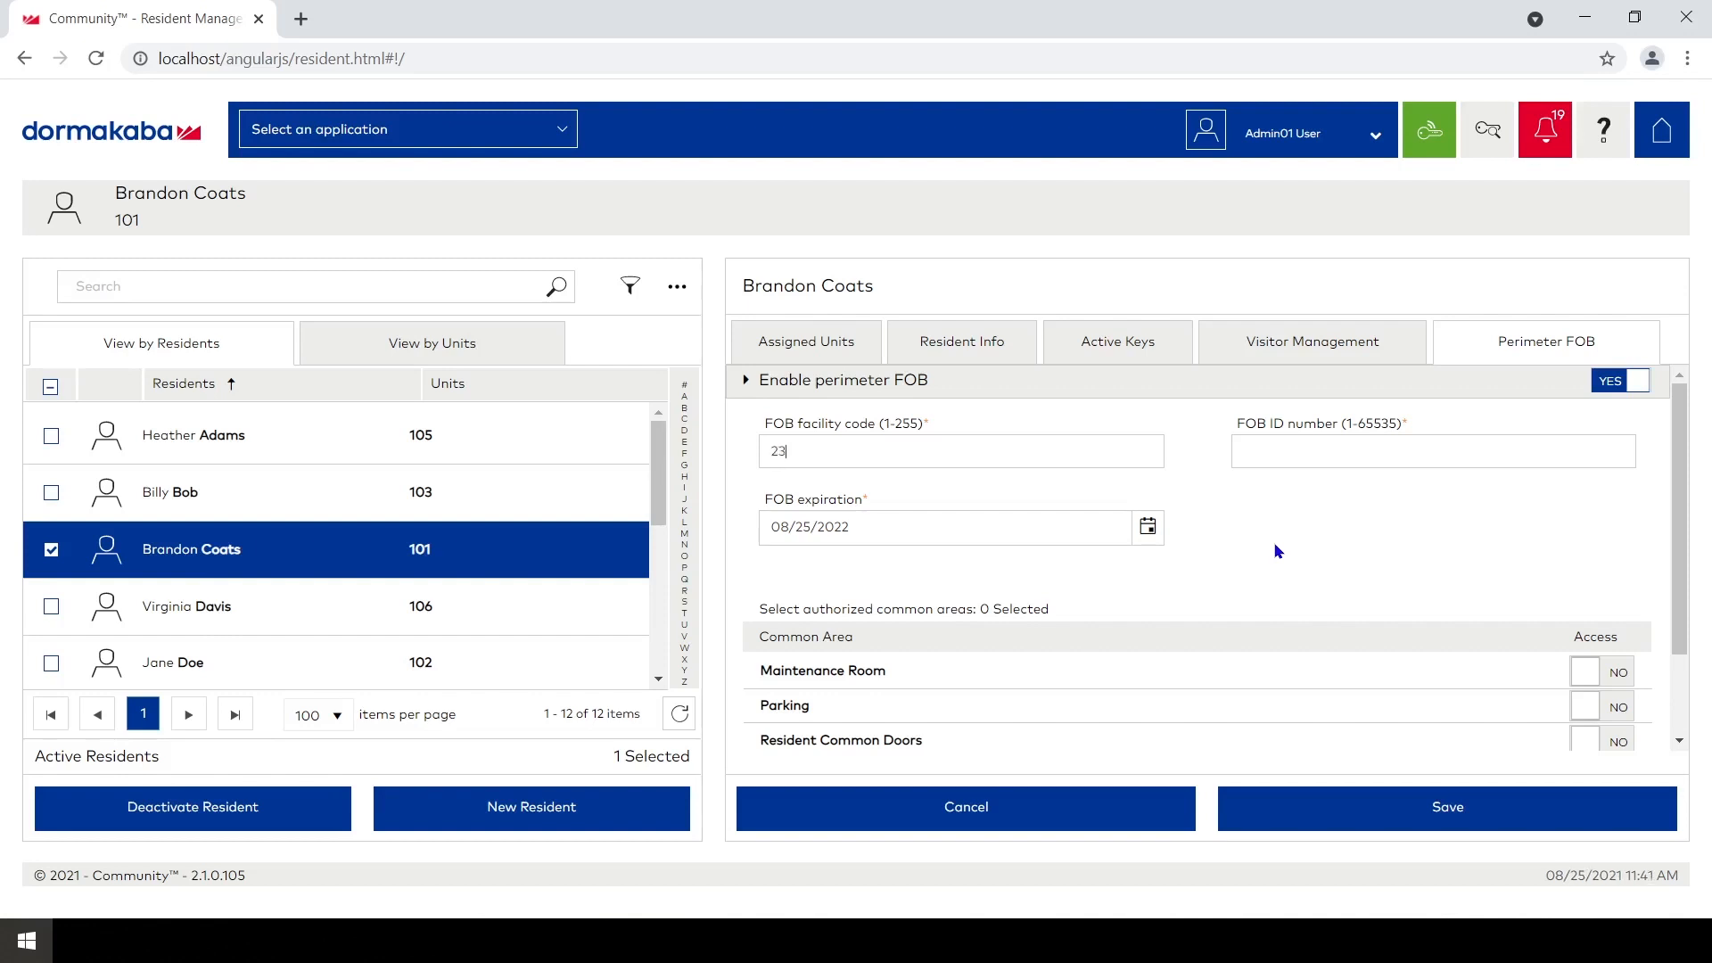
text(8)
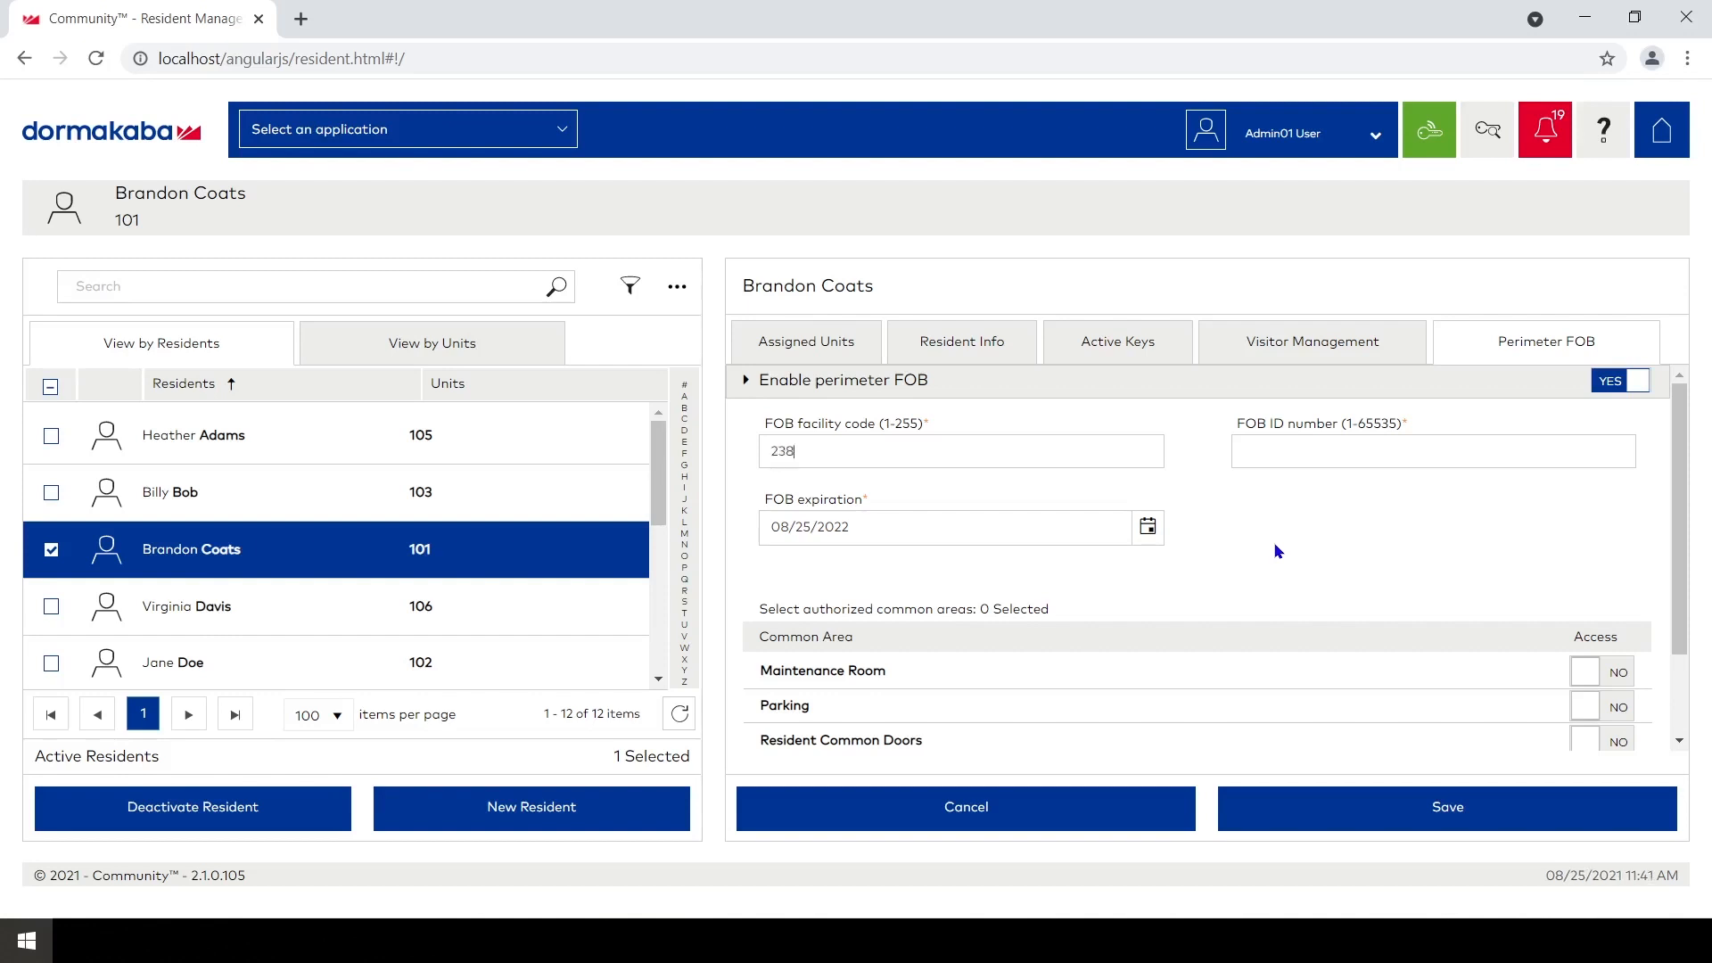
click(1431, 451)
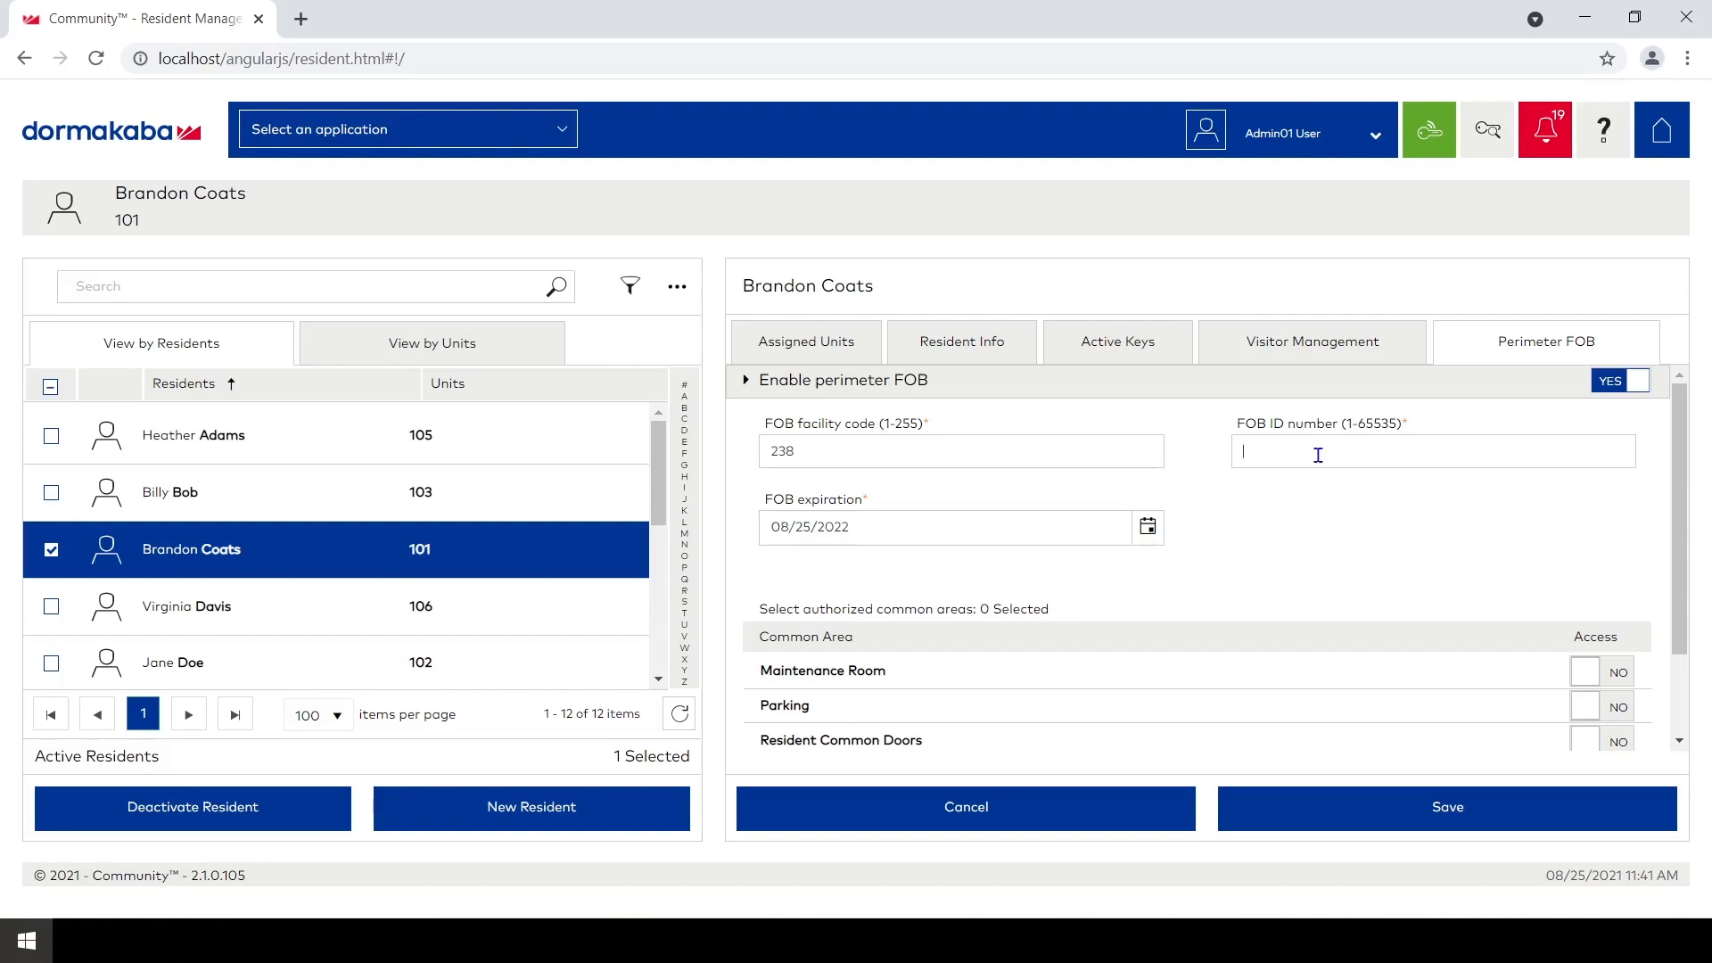
text(10)
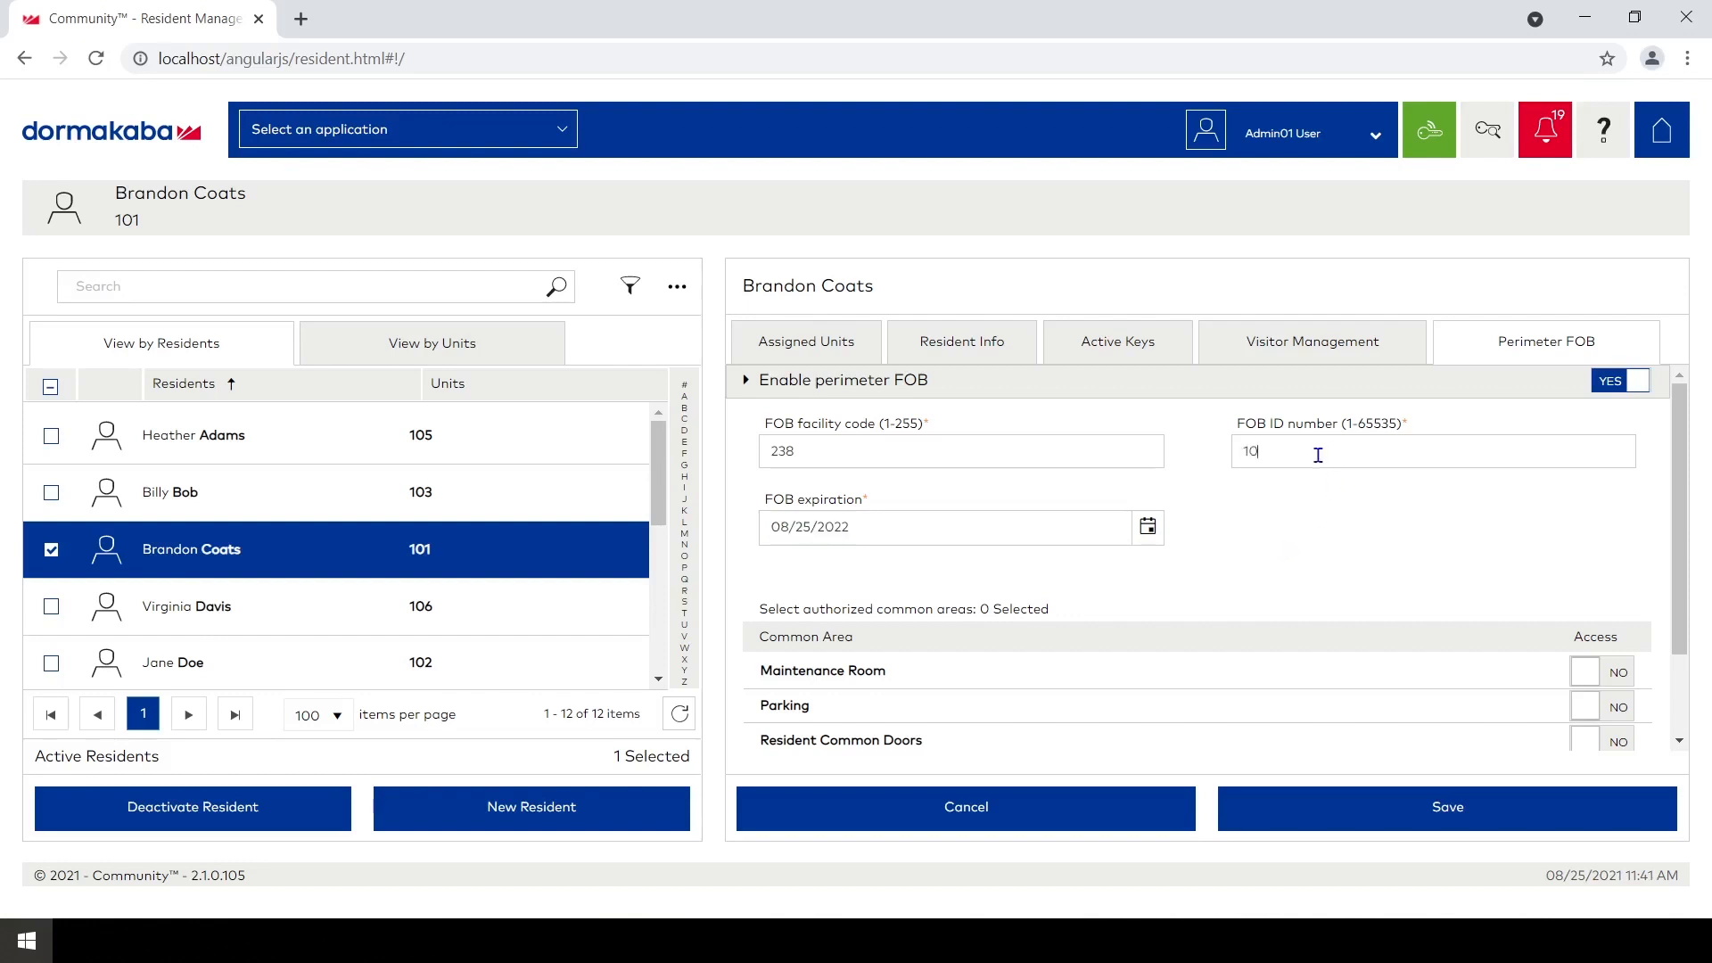
text(167)
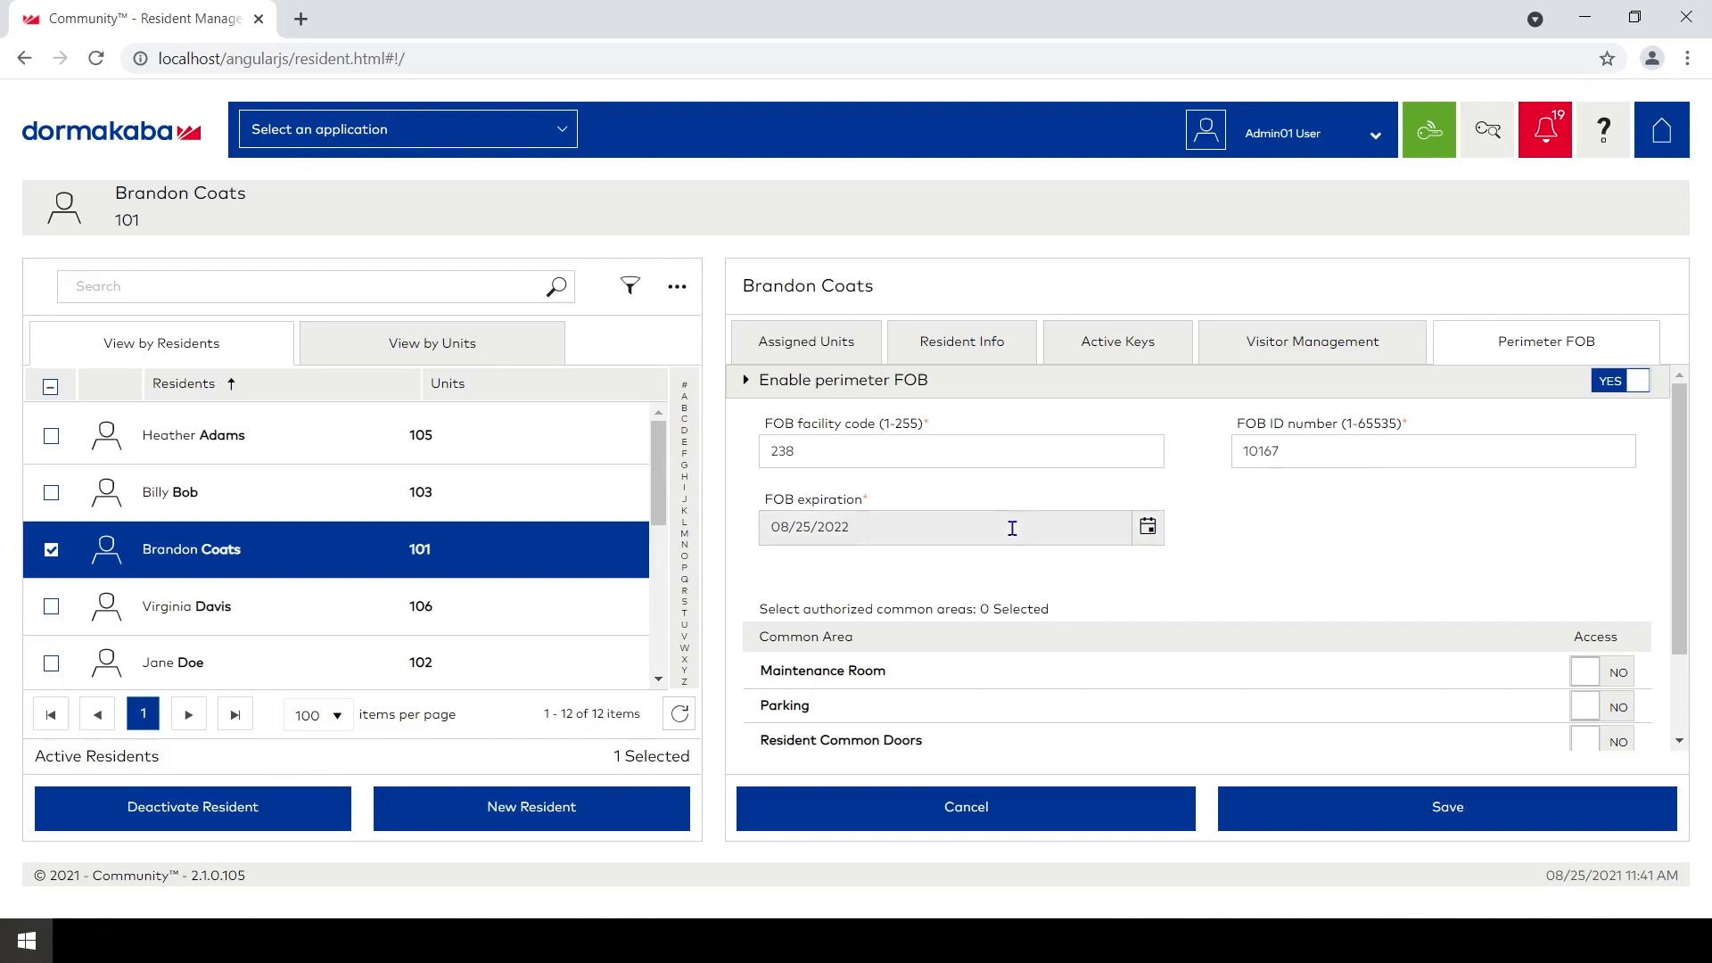
click(1147, 527)
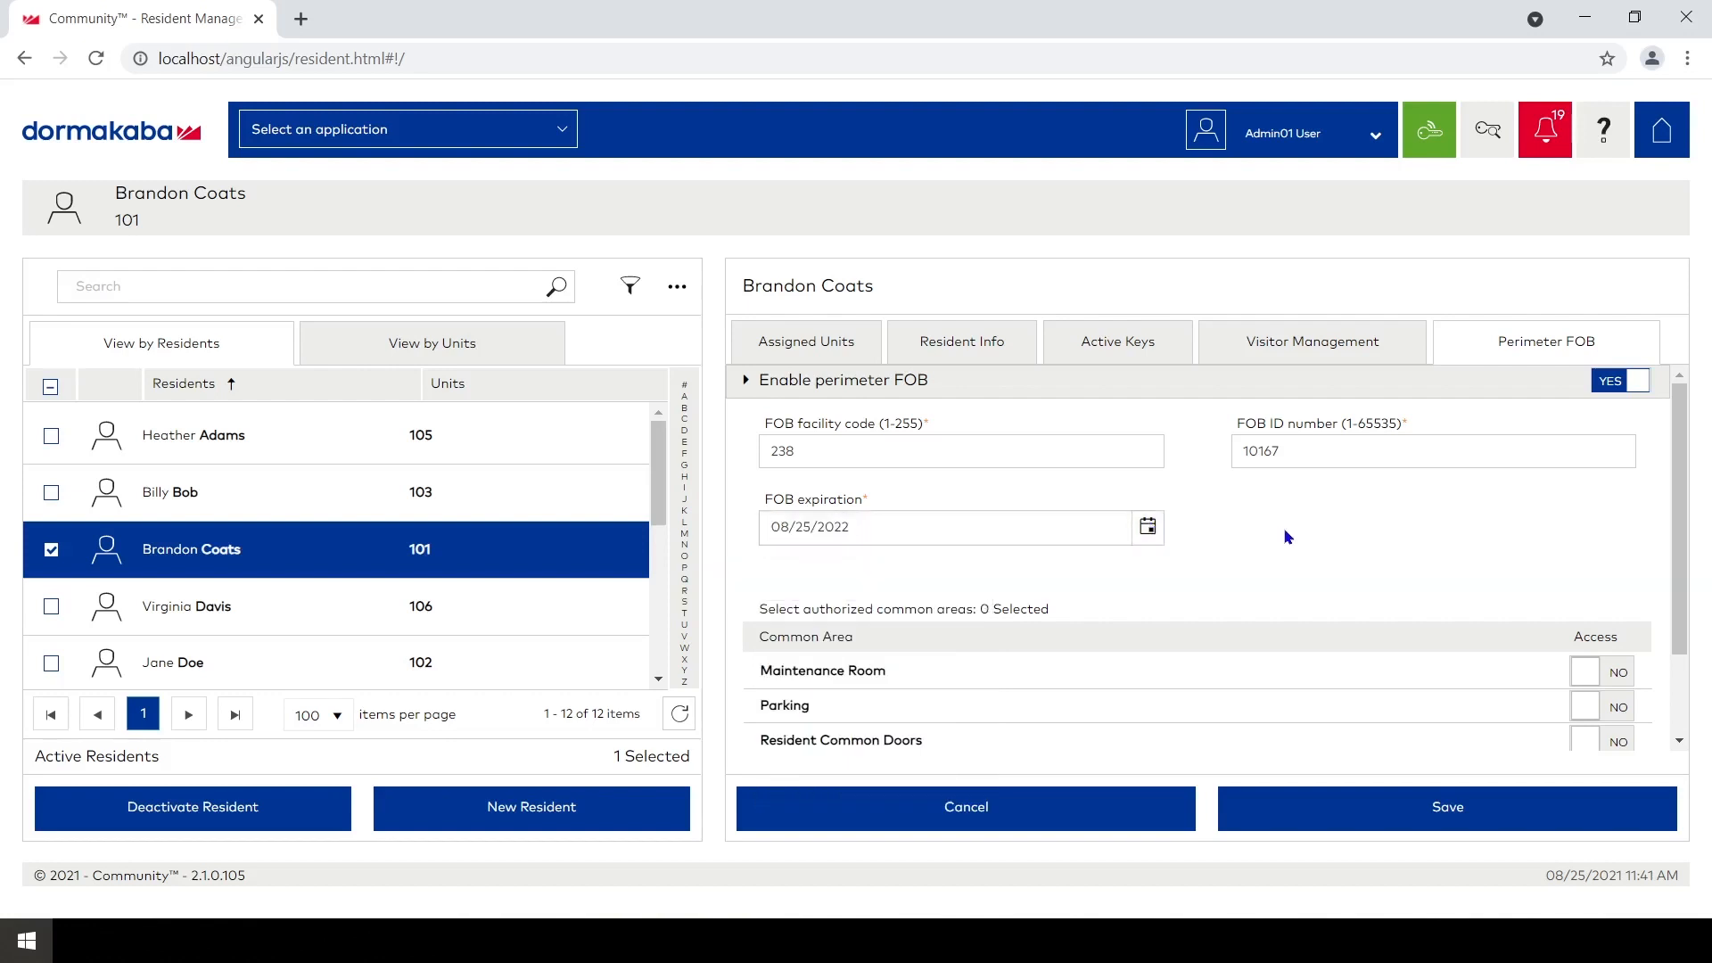
scroll(down, 3)
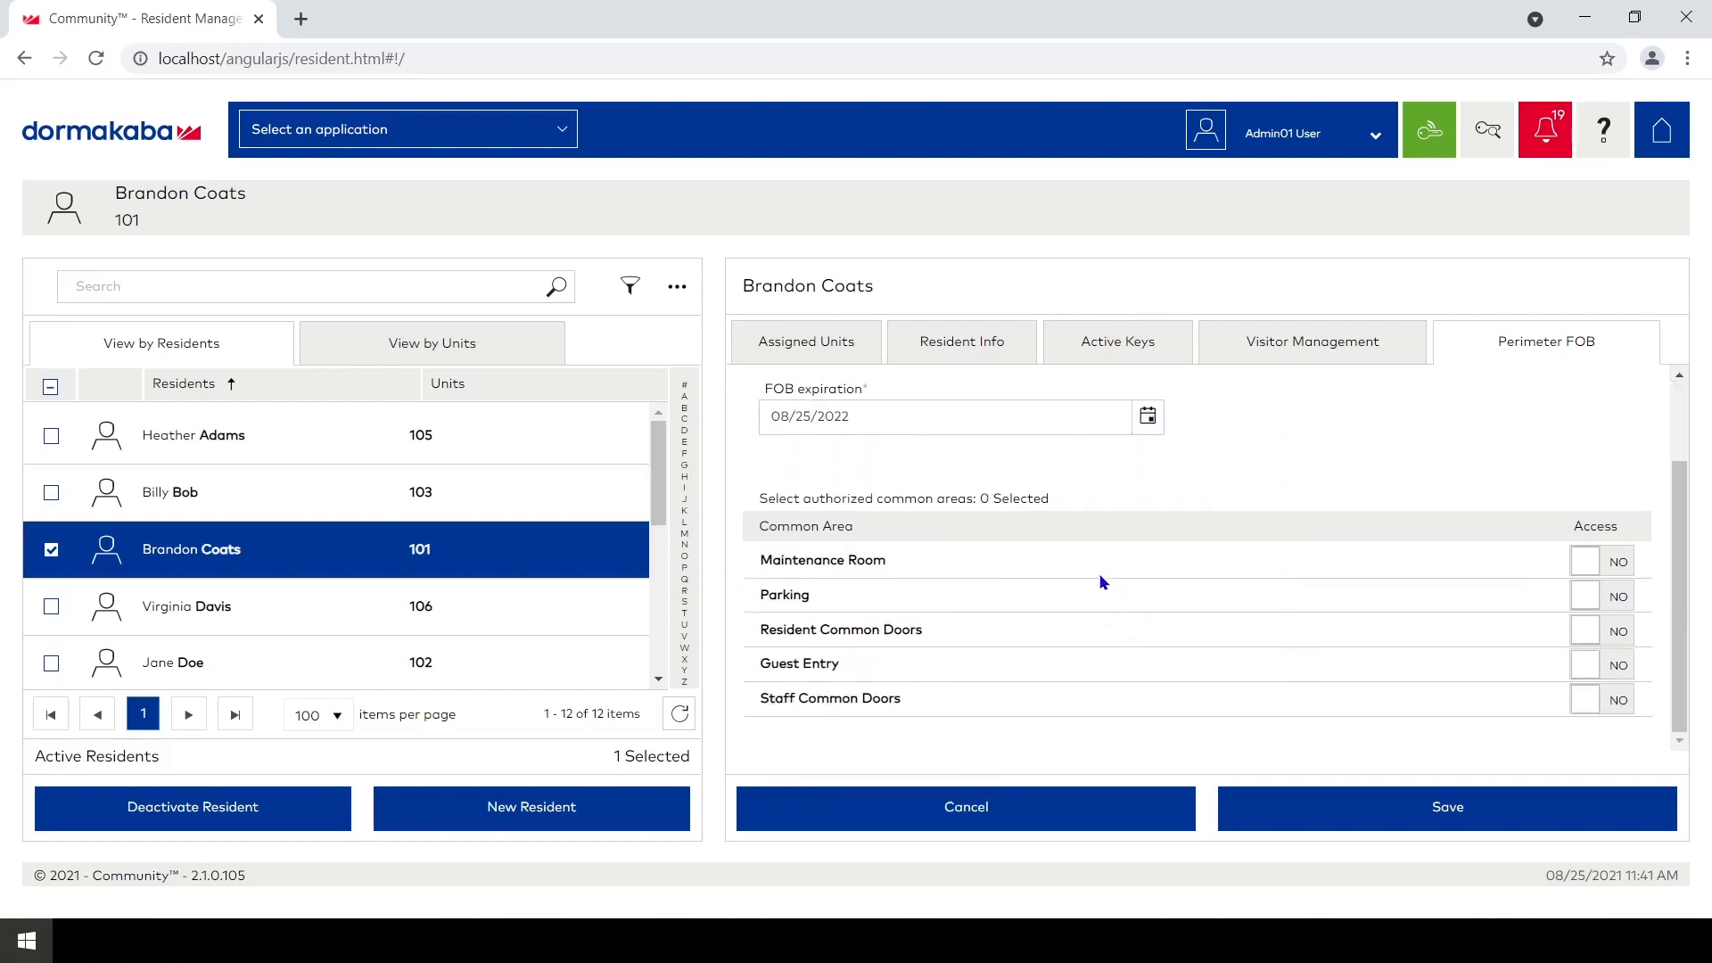
mouse_move(1124, 570)
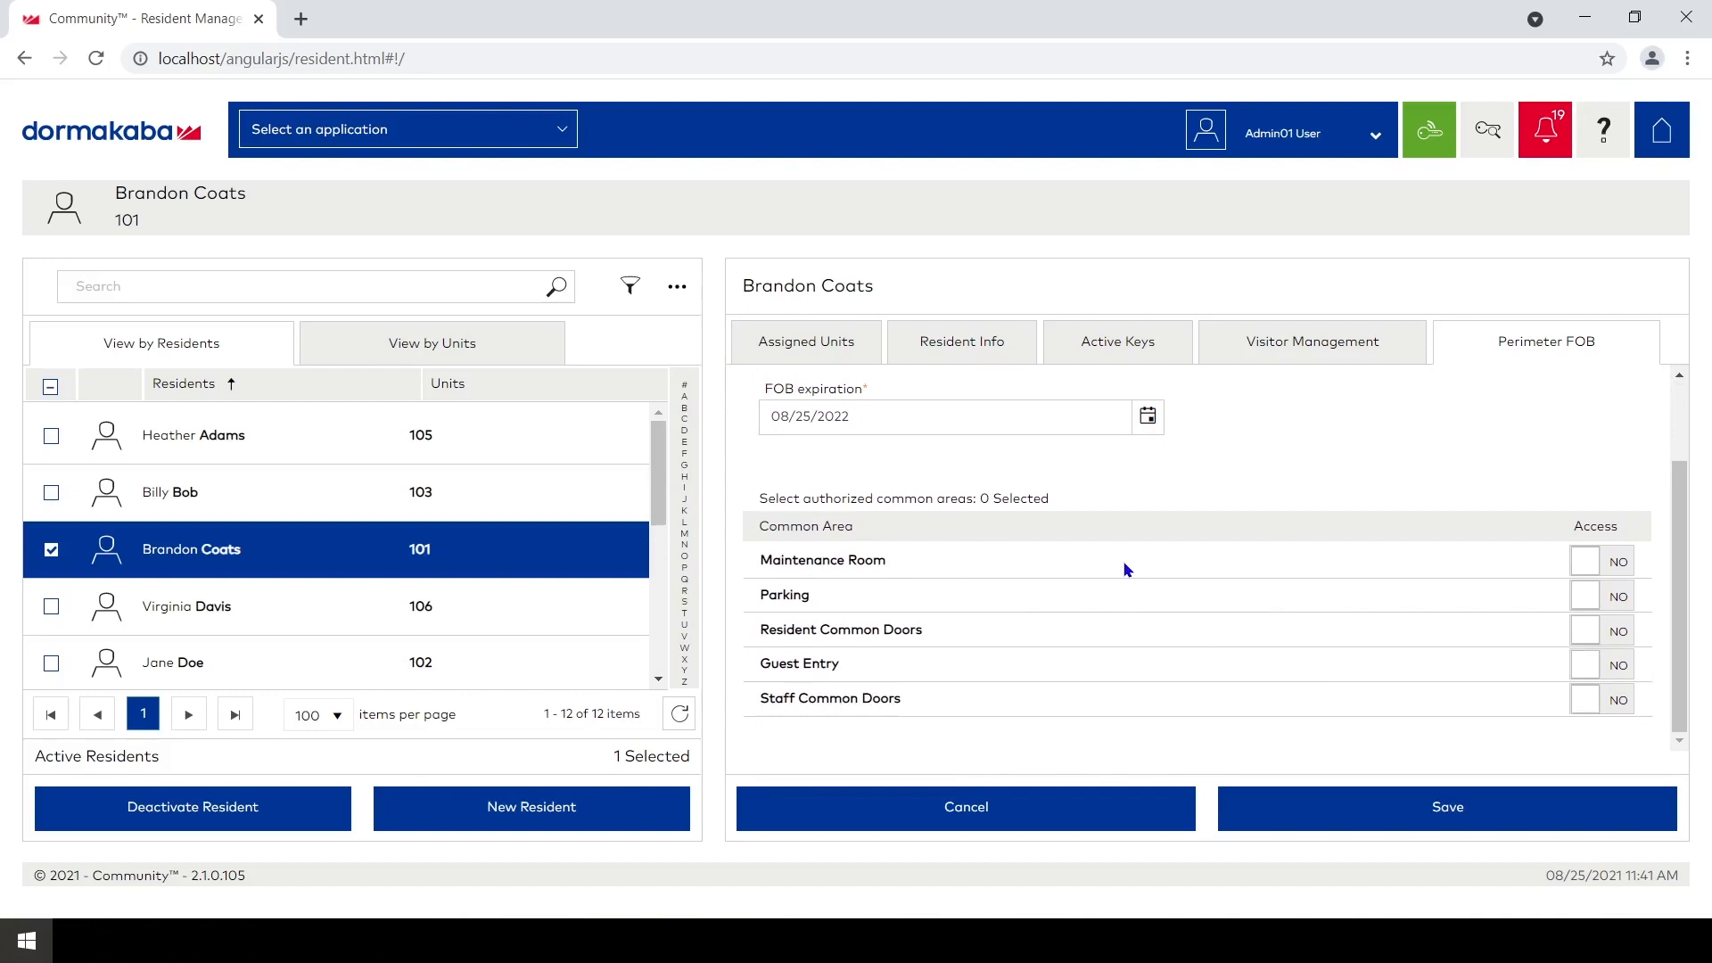
Authorize Parking for the FOB; Guest Entry granted briefly then switched back off
click(1586, 594)
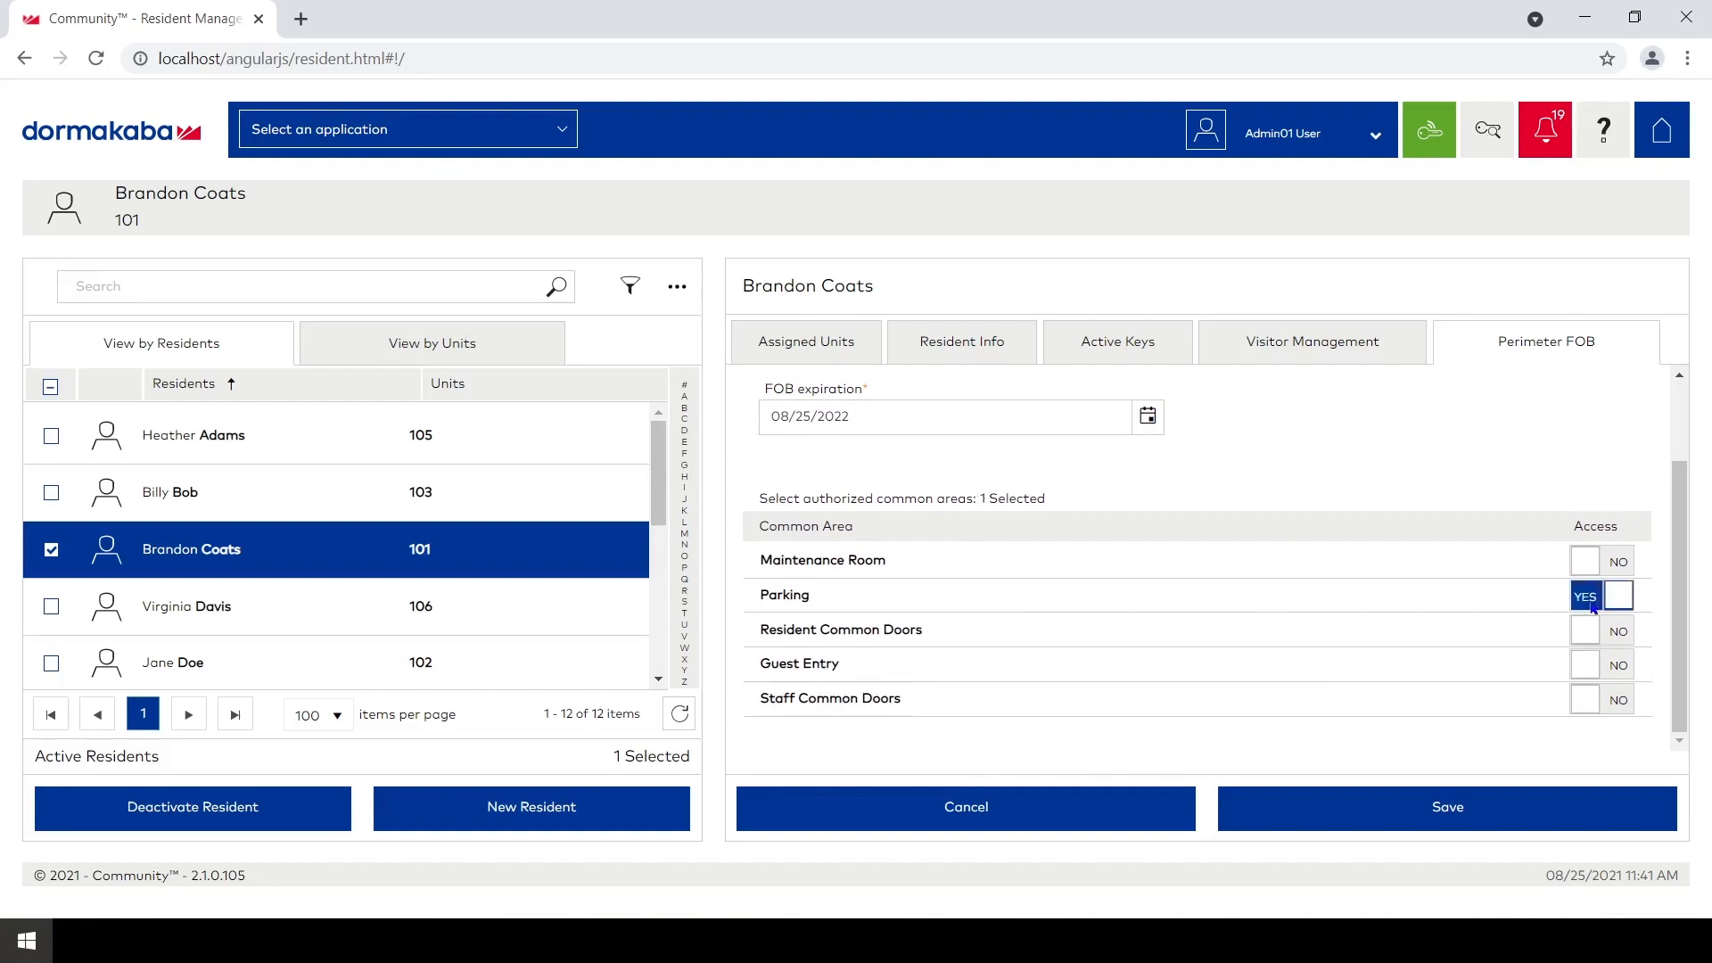
mouse_move(1569, 675)
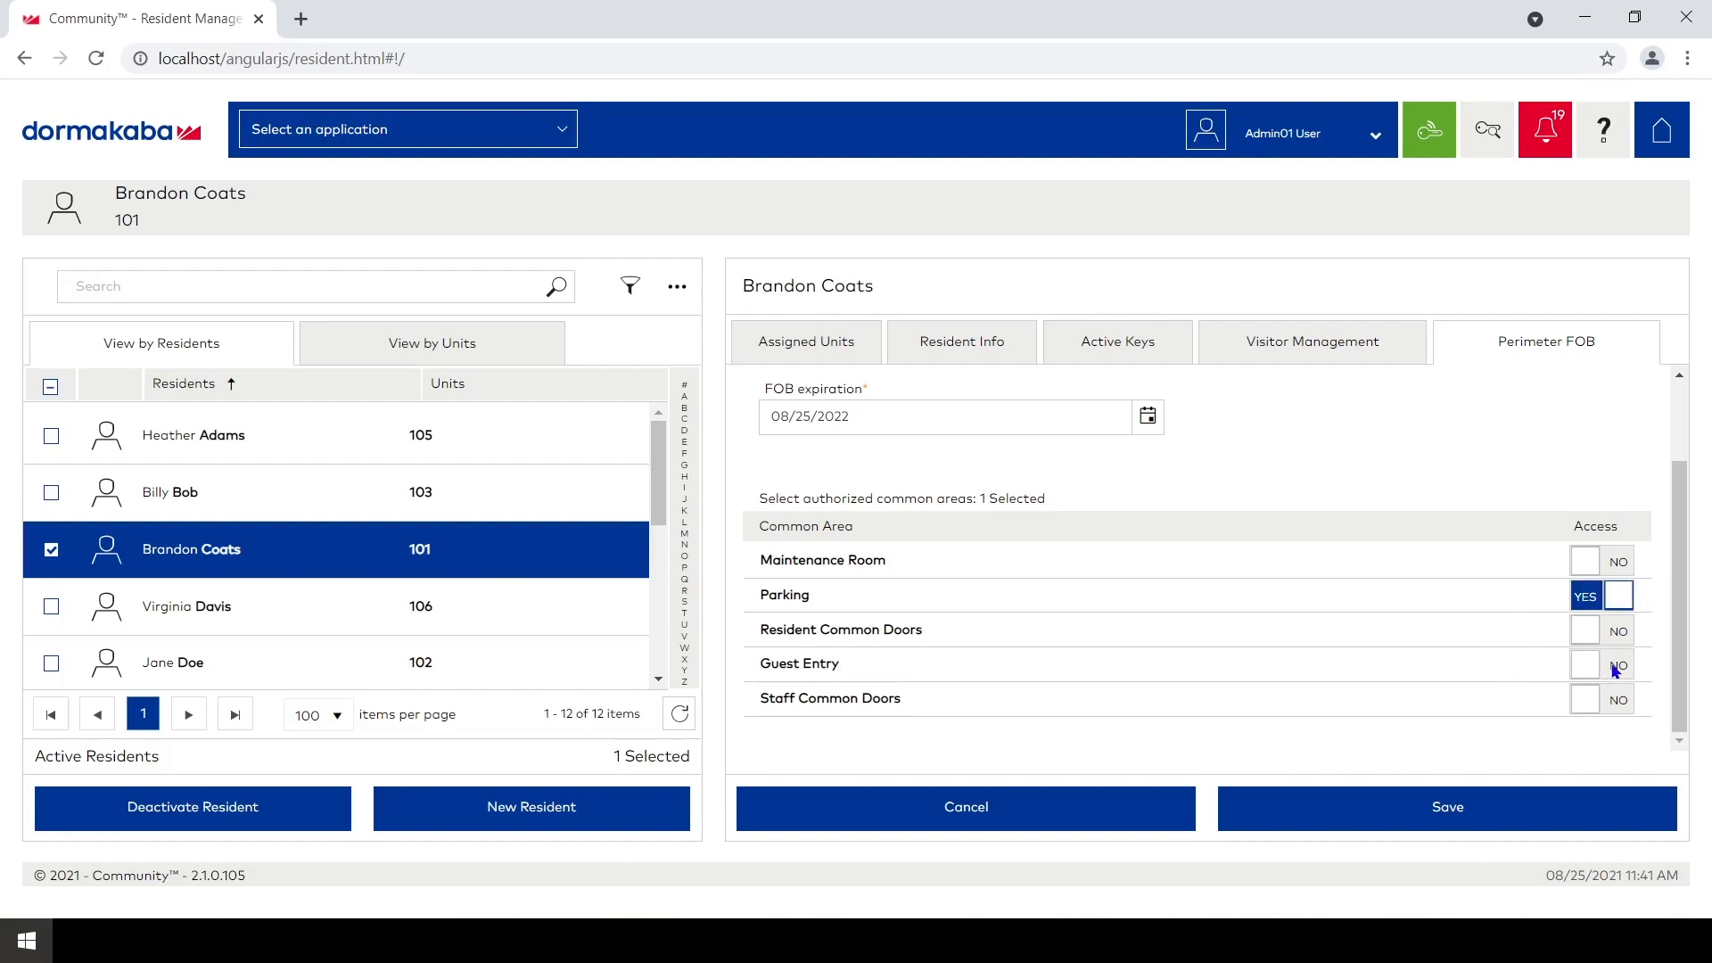
click(1585, 663)
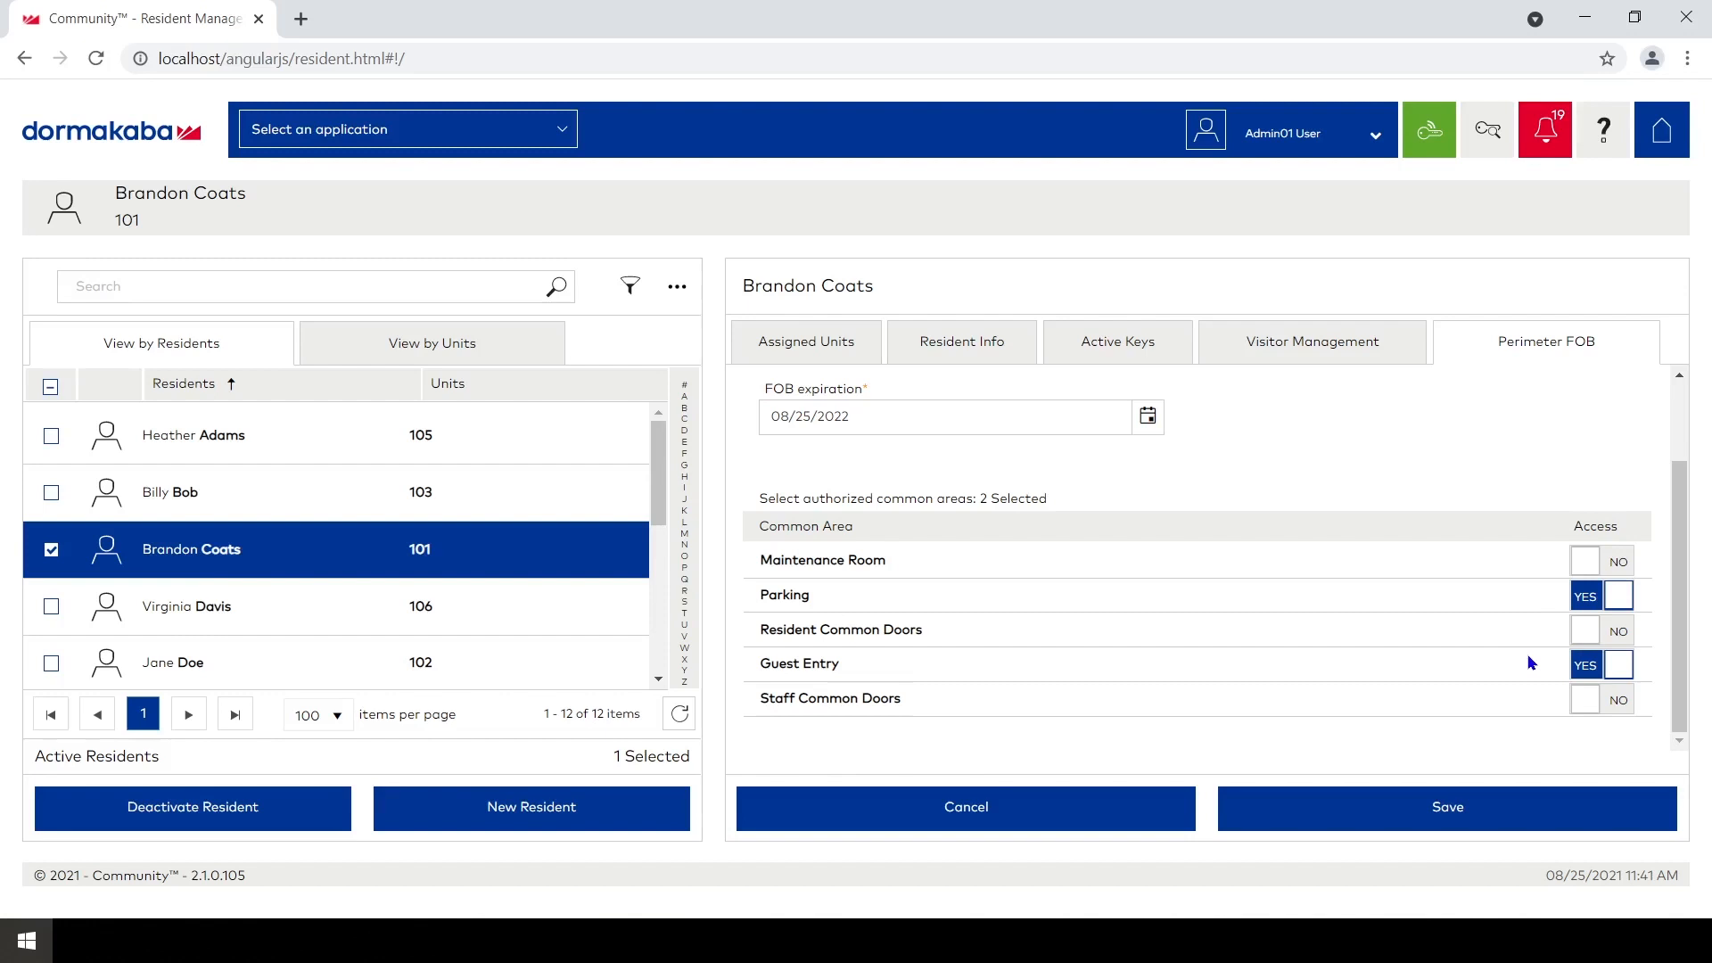
mouse_move(1550, 642)
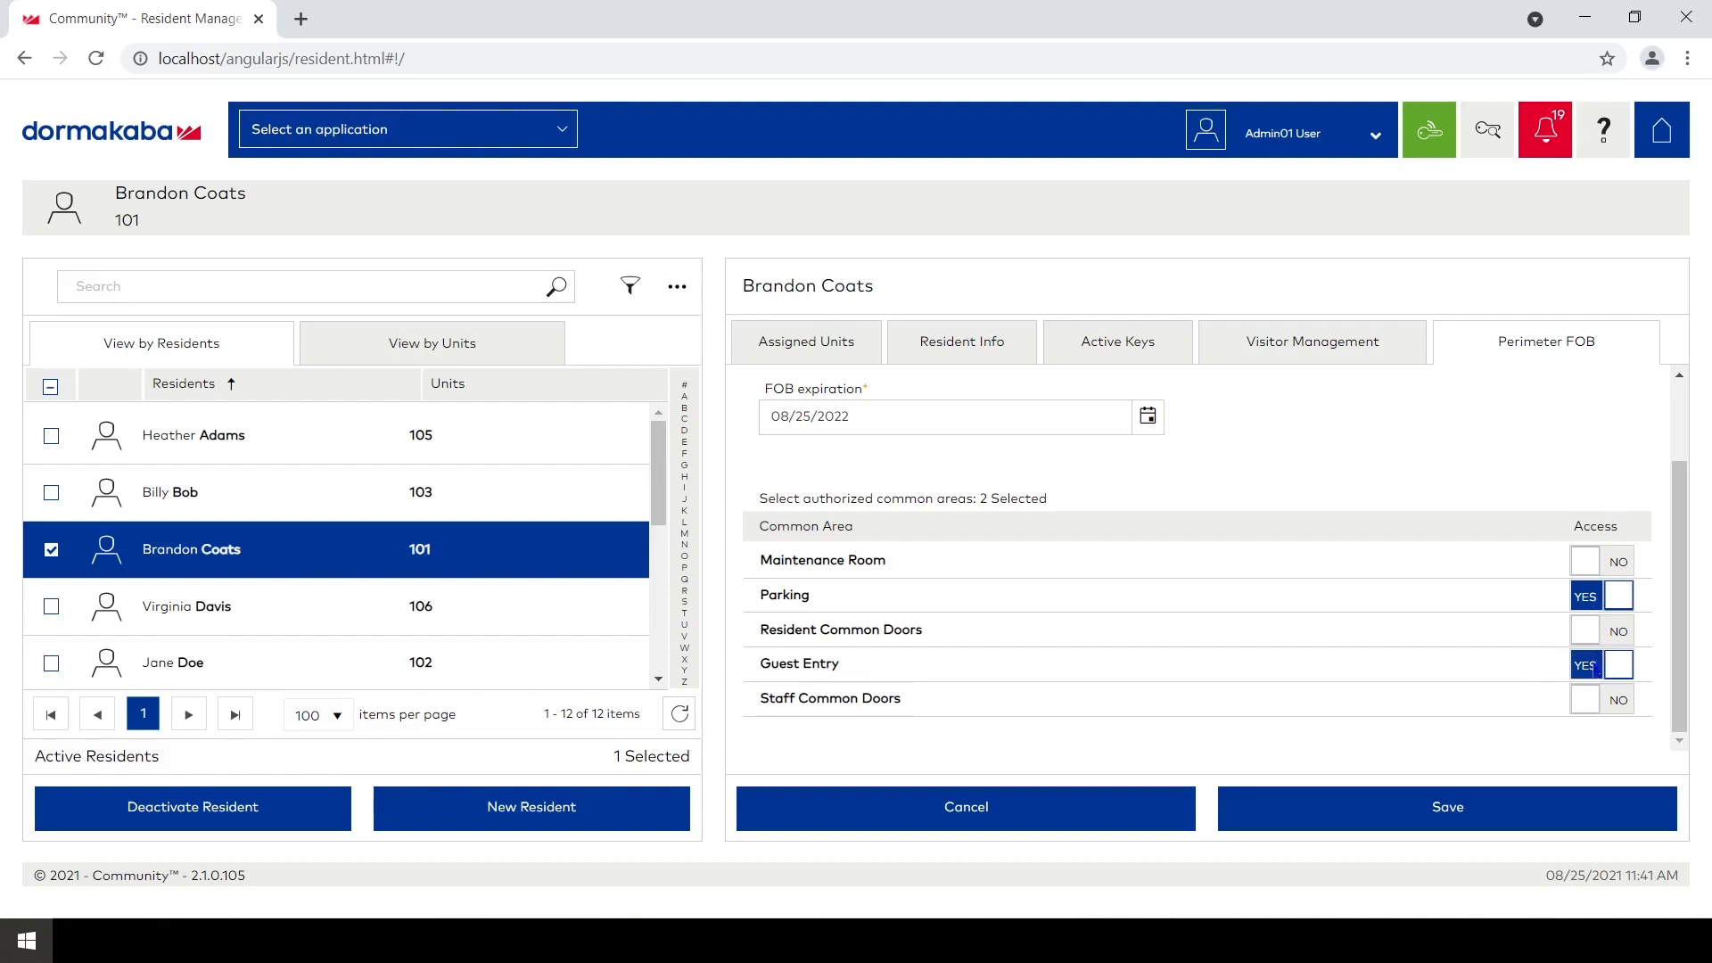
click(1619, 663)
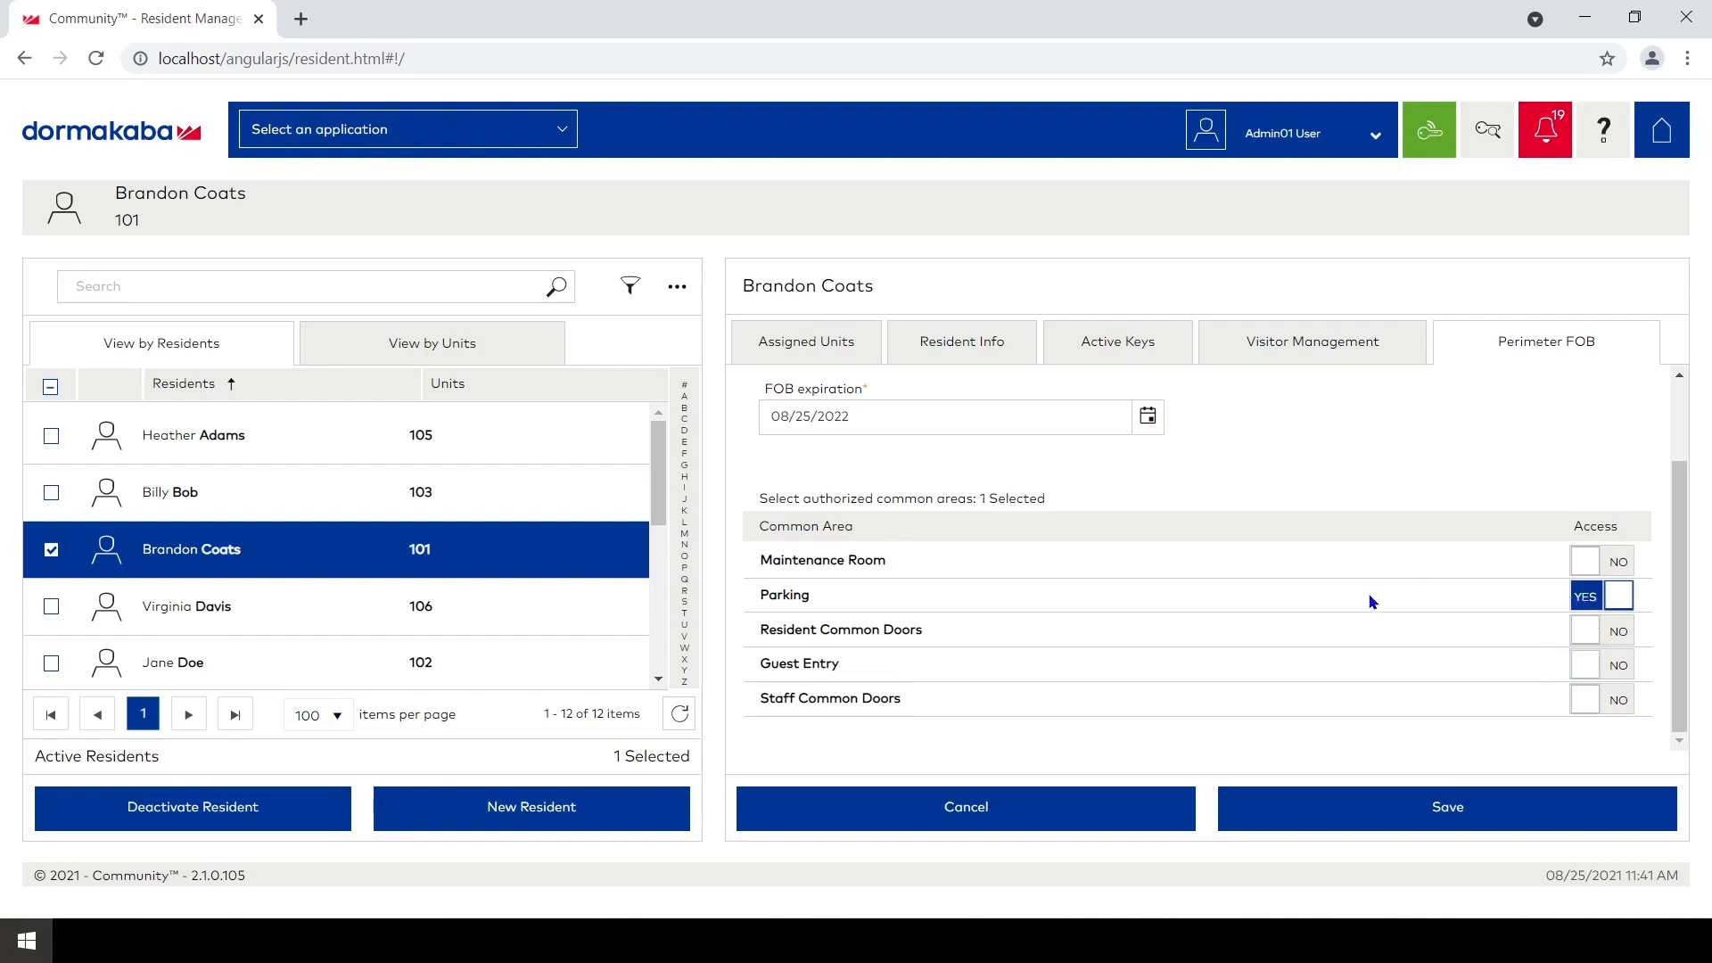
mouse_move(1382, 602)
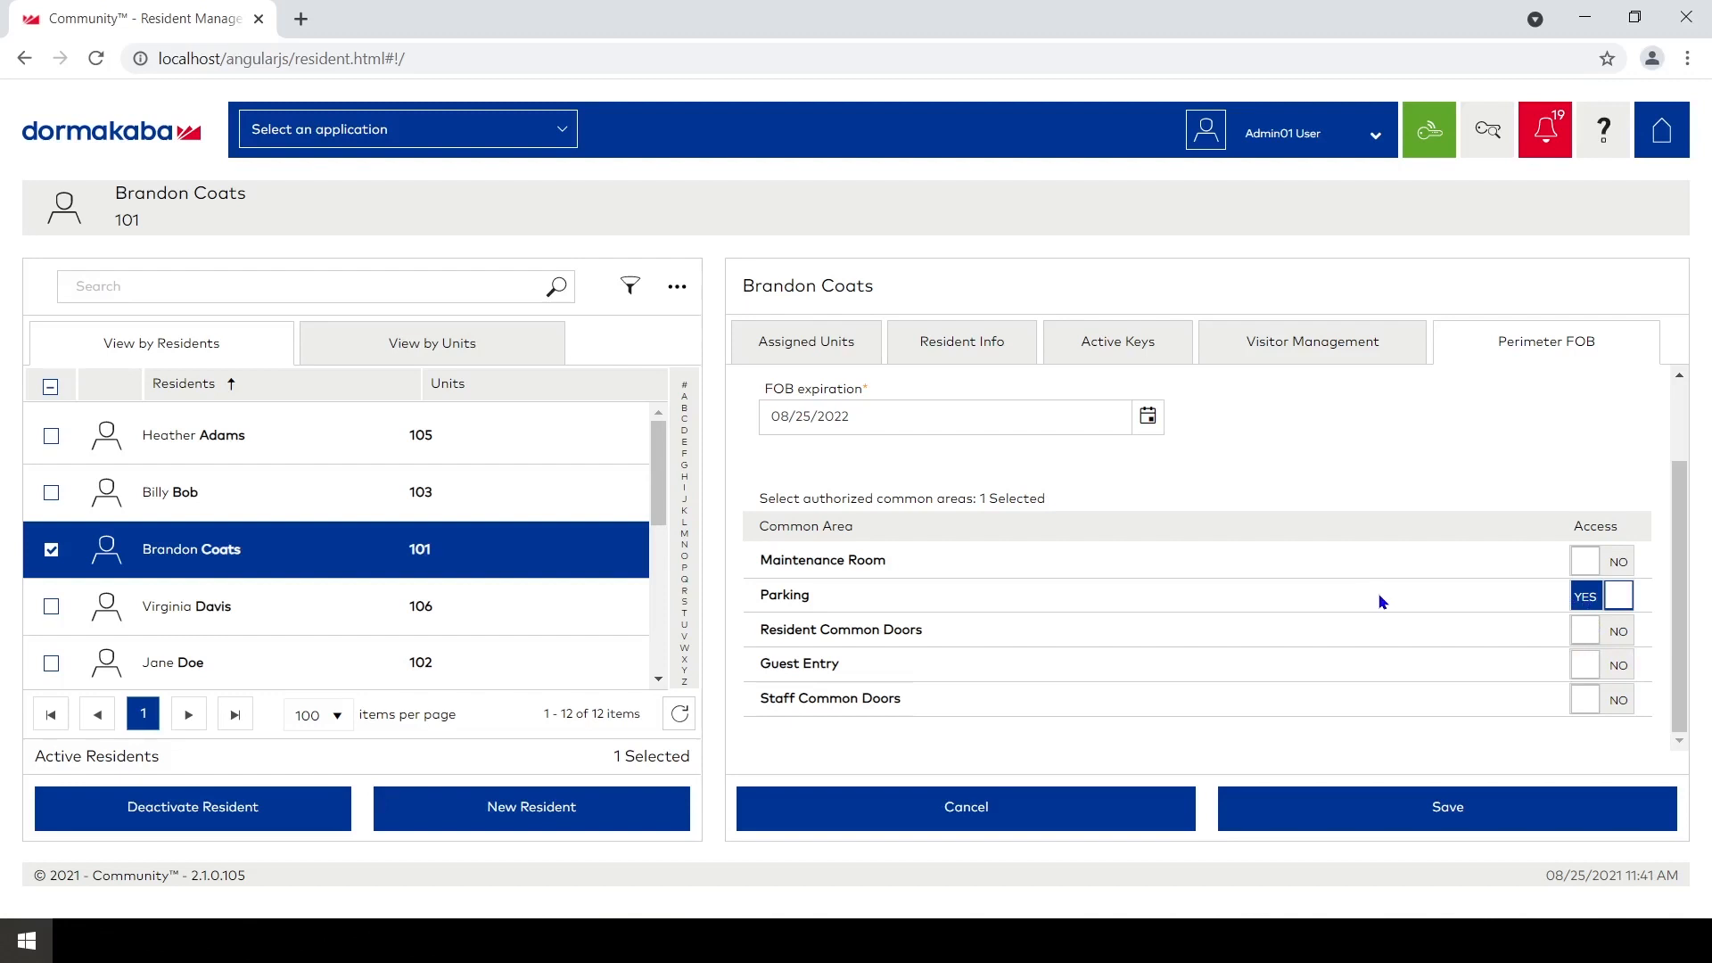
mouse_move(1434, 715)
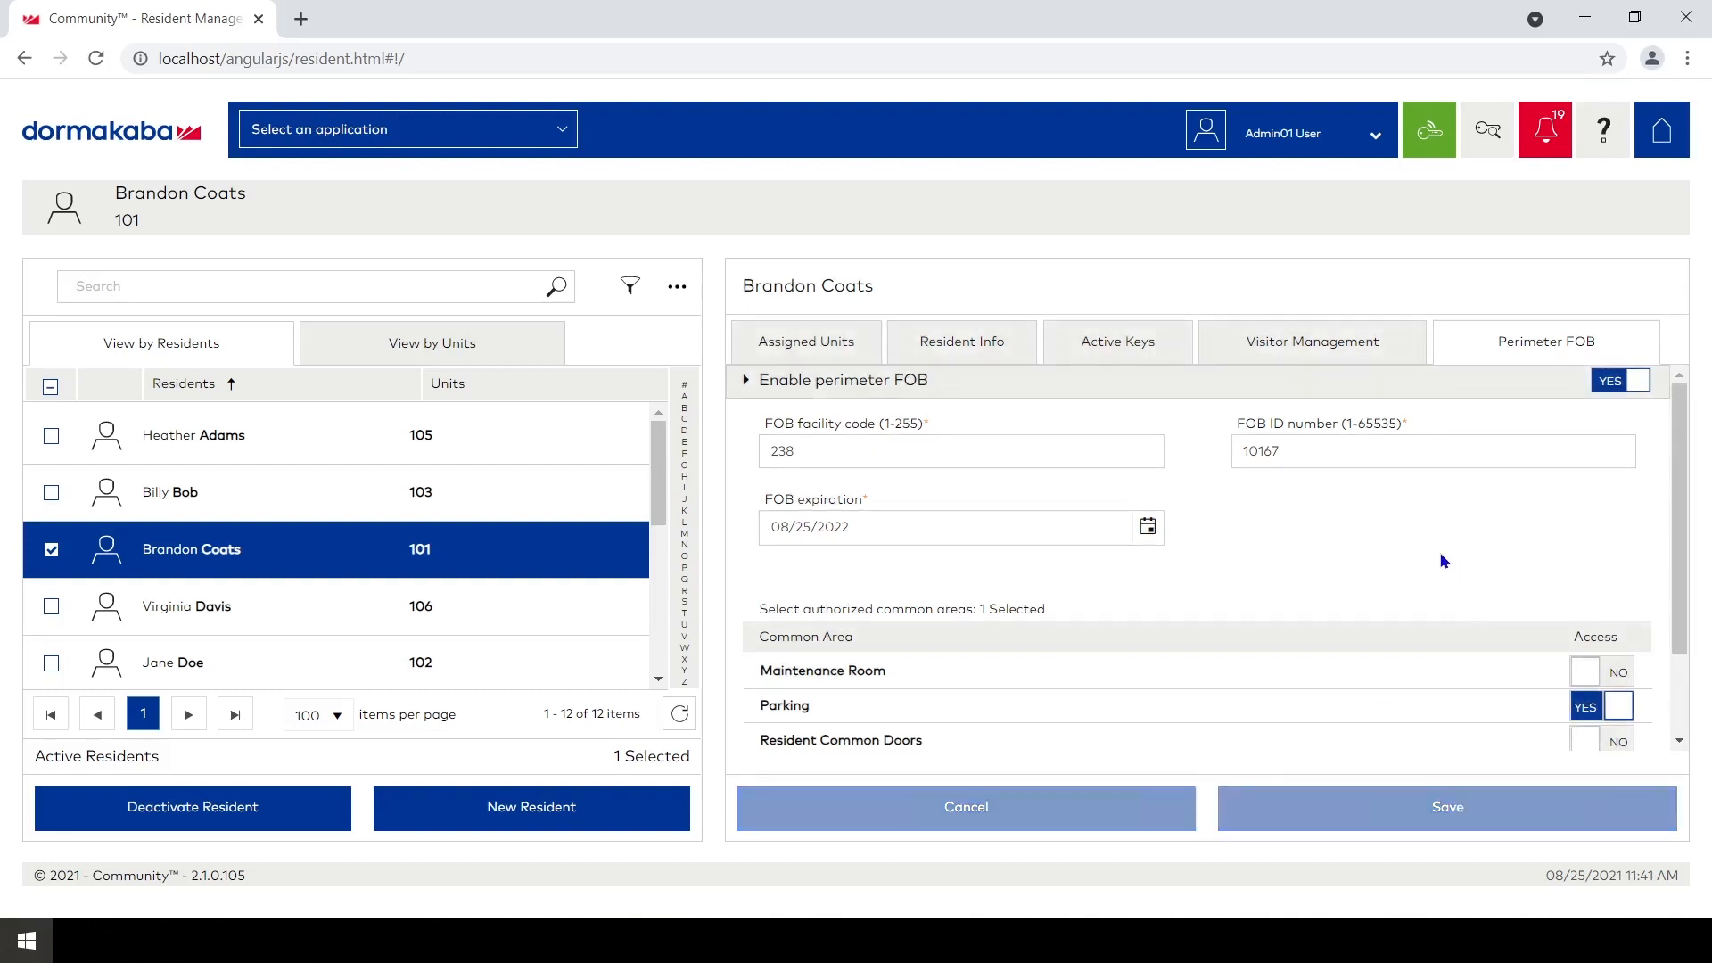
mouse_move(1430, 554)
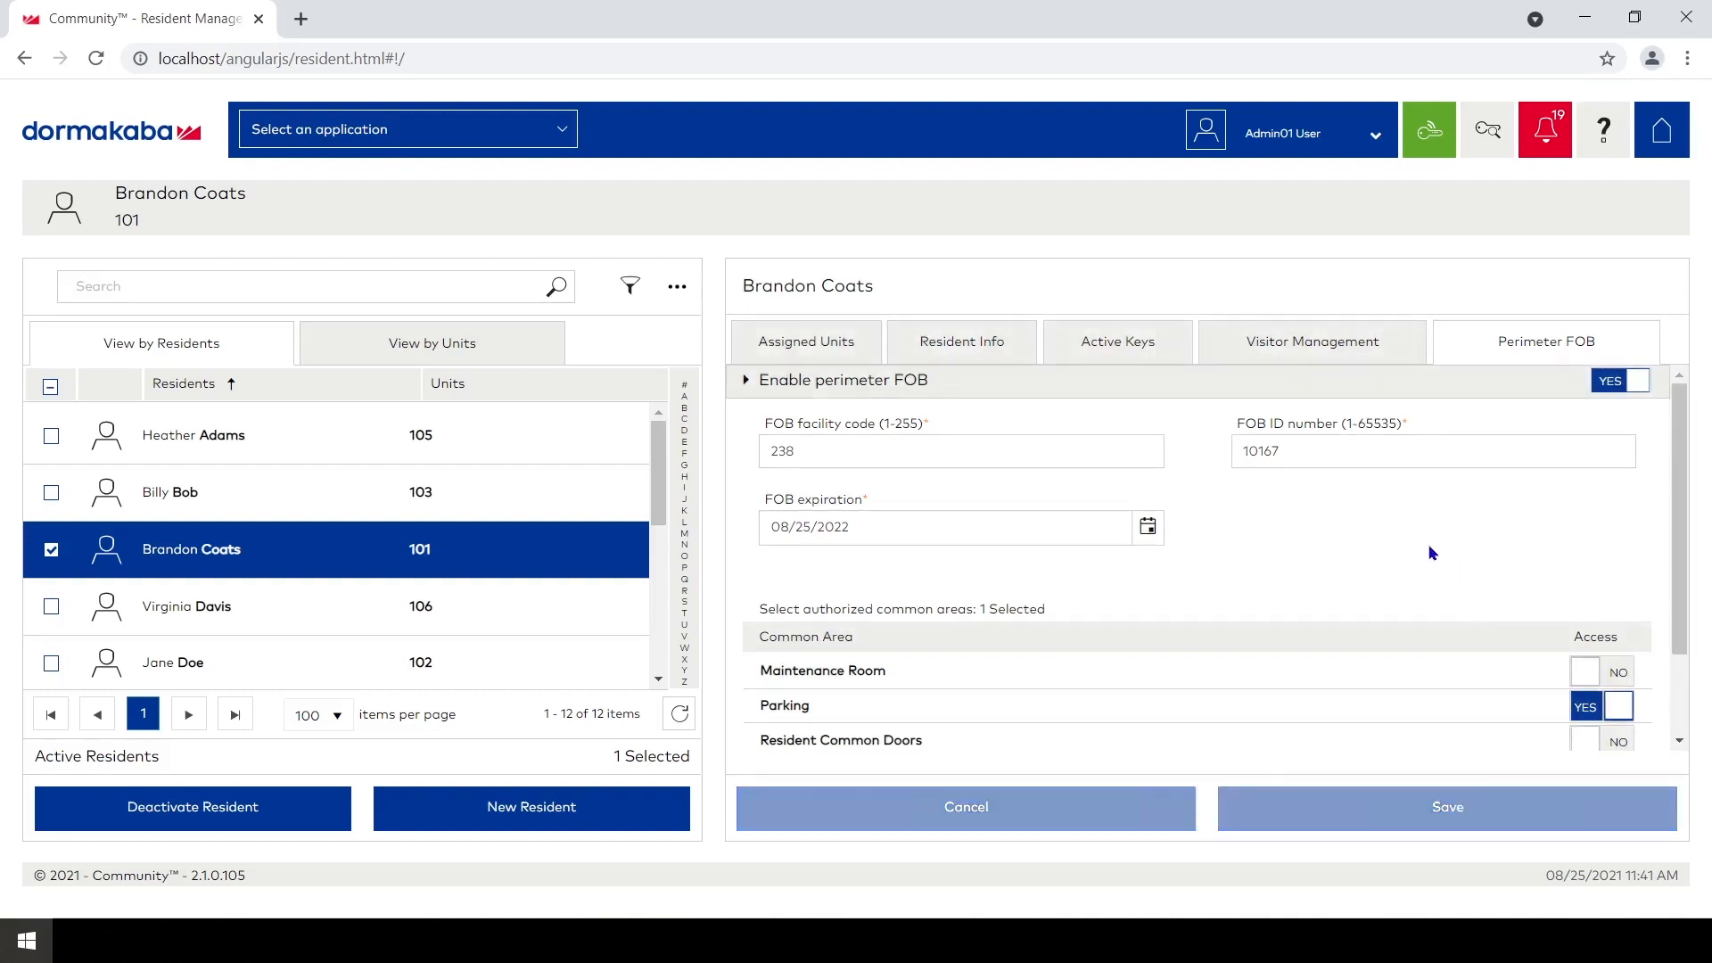
mouse_move(1026, 487)
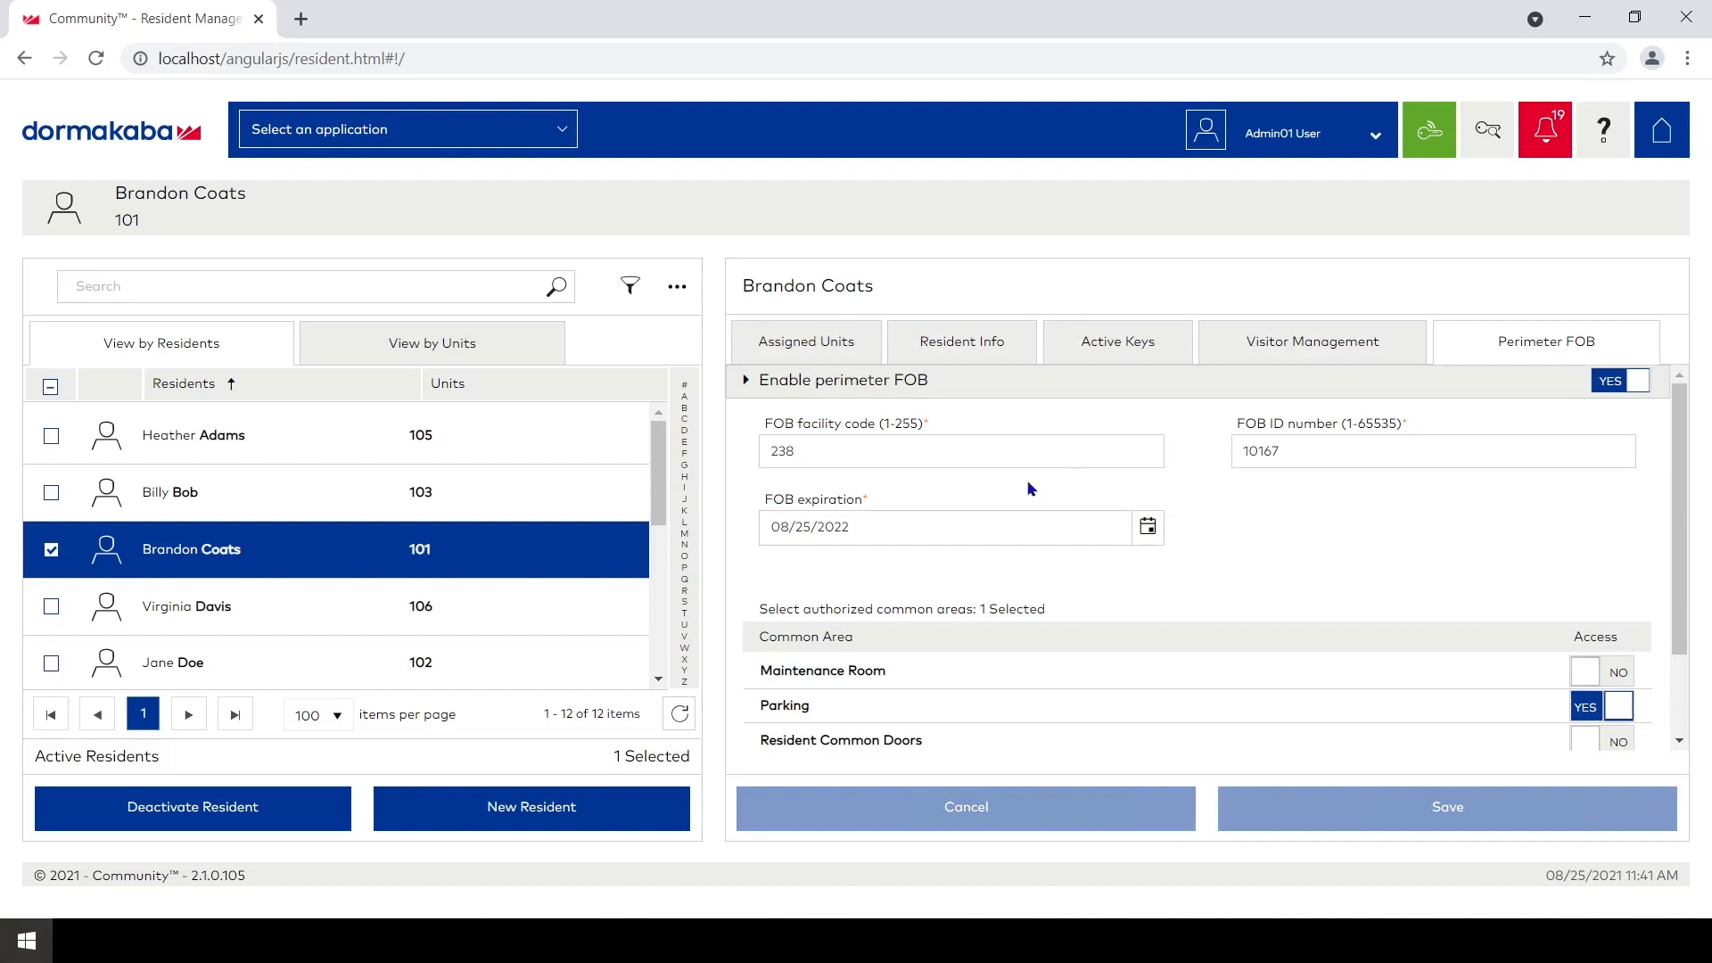
mouse_move(807, 478)
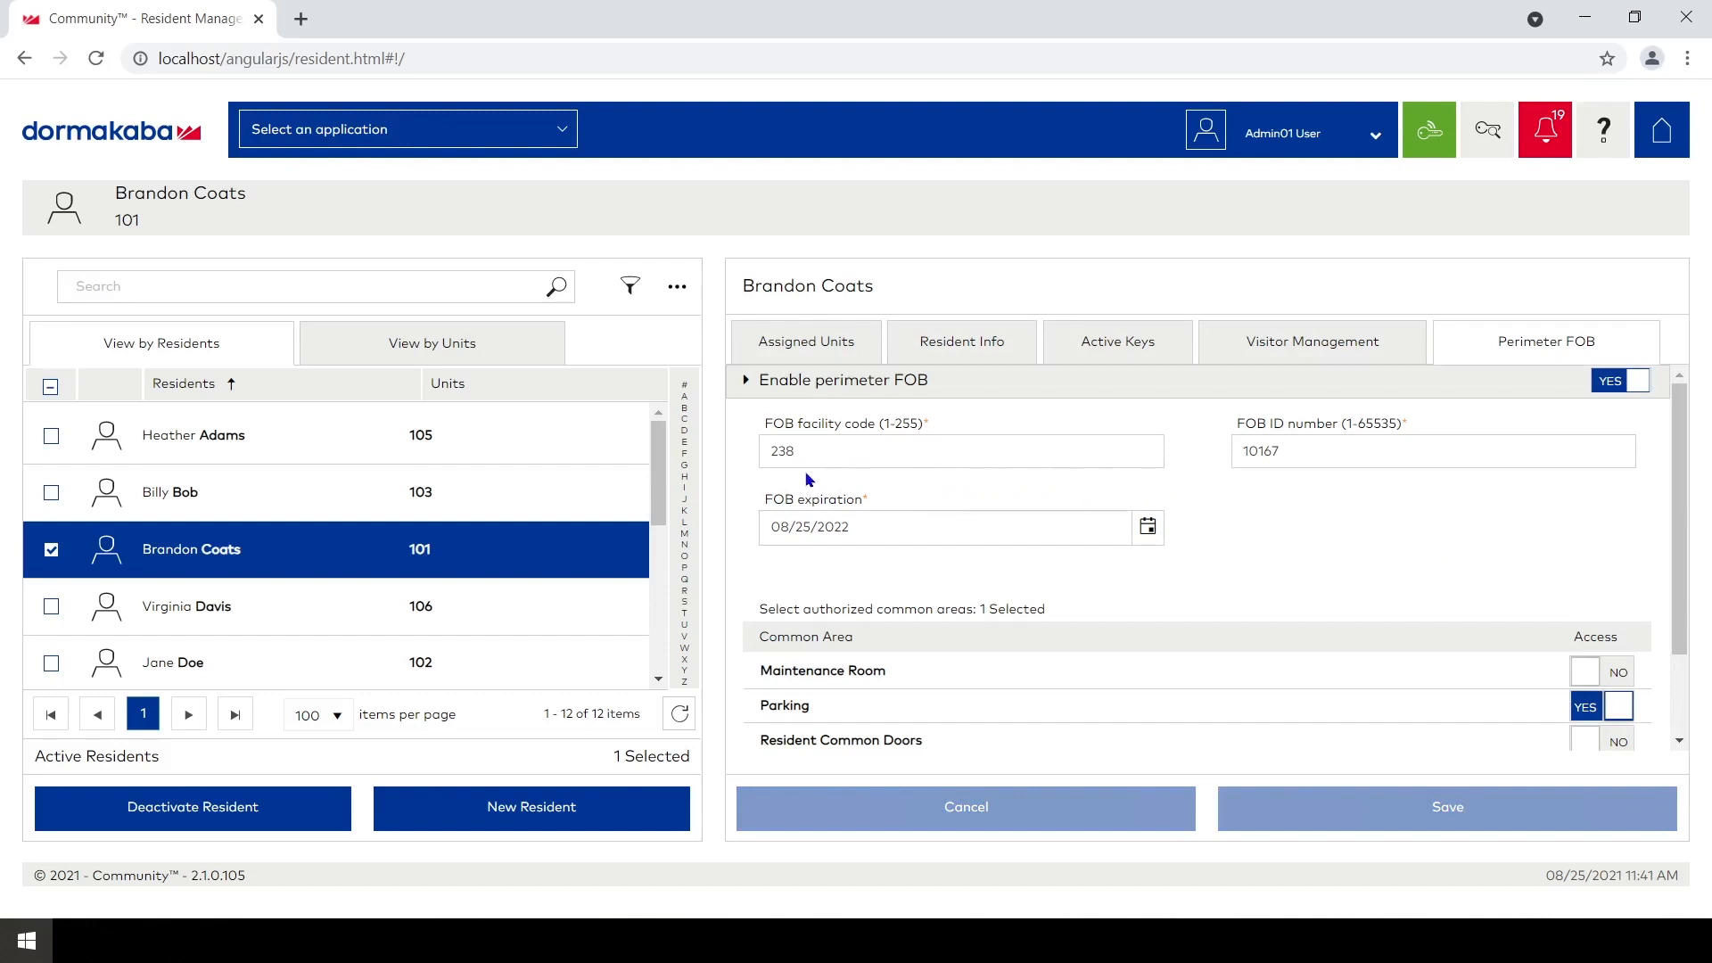
mouse_move(1131, 480)
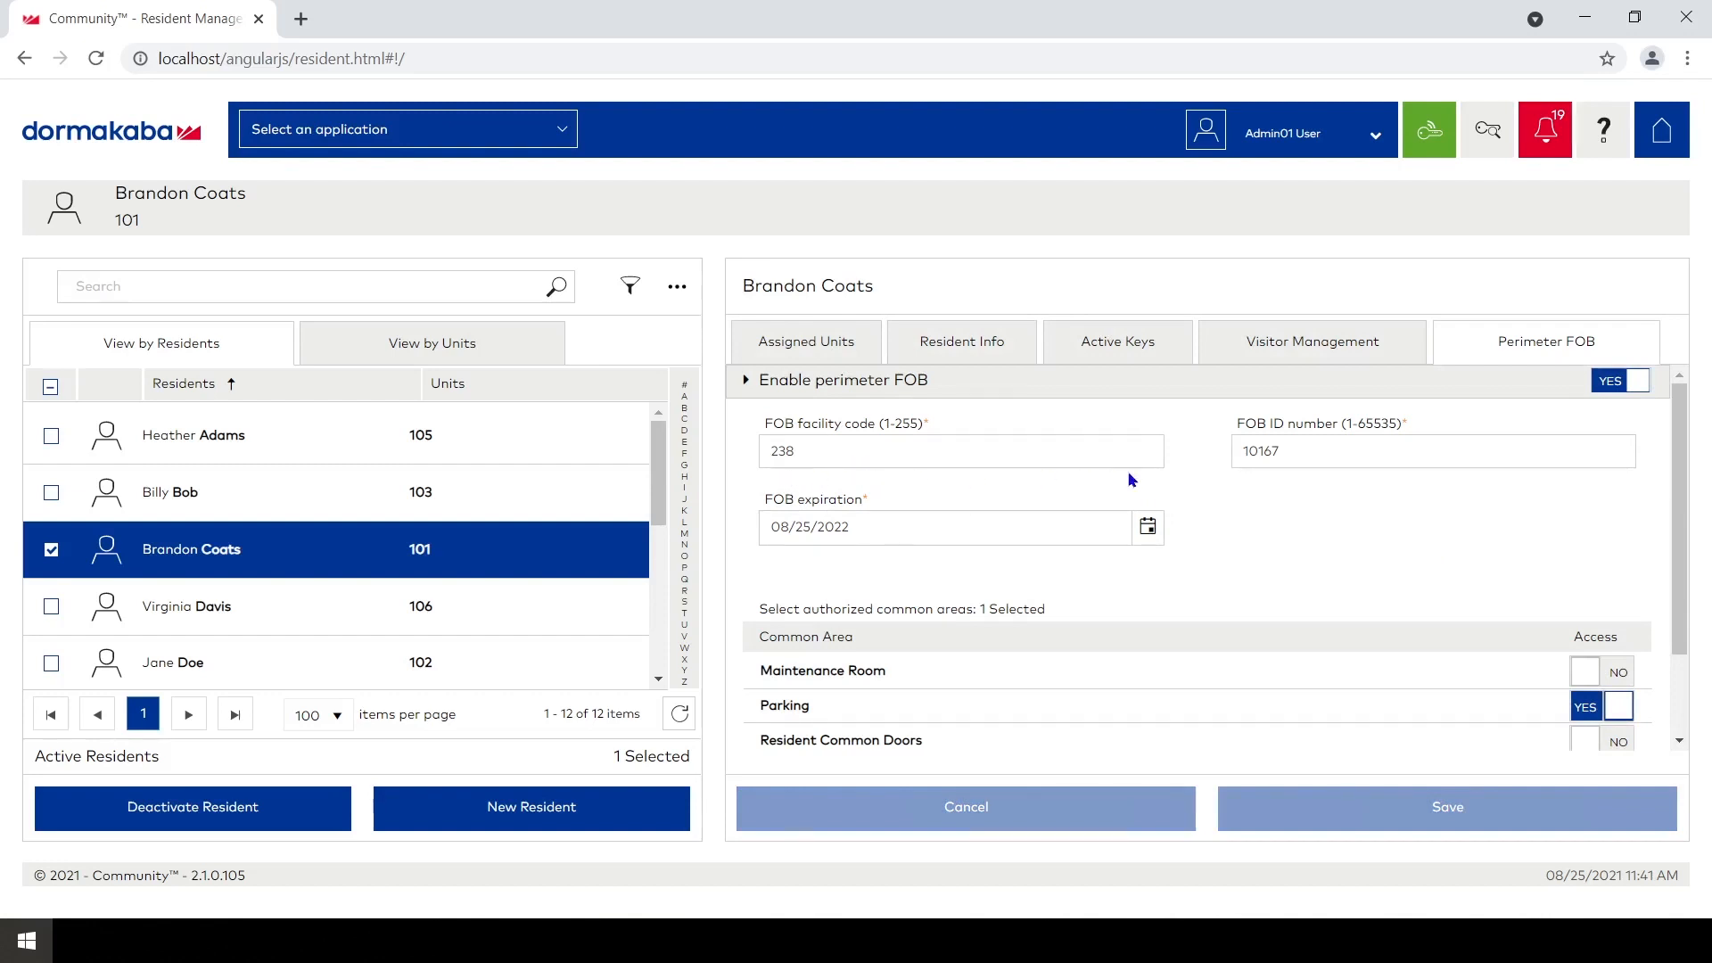
mouse_move(1209, 567)
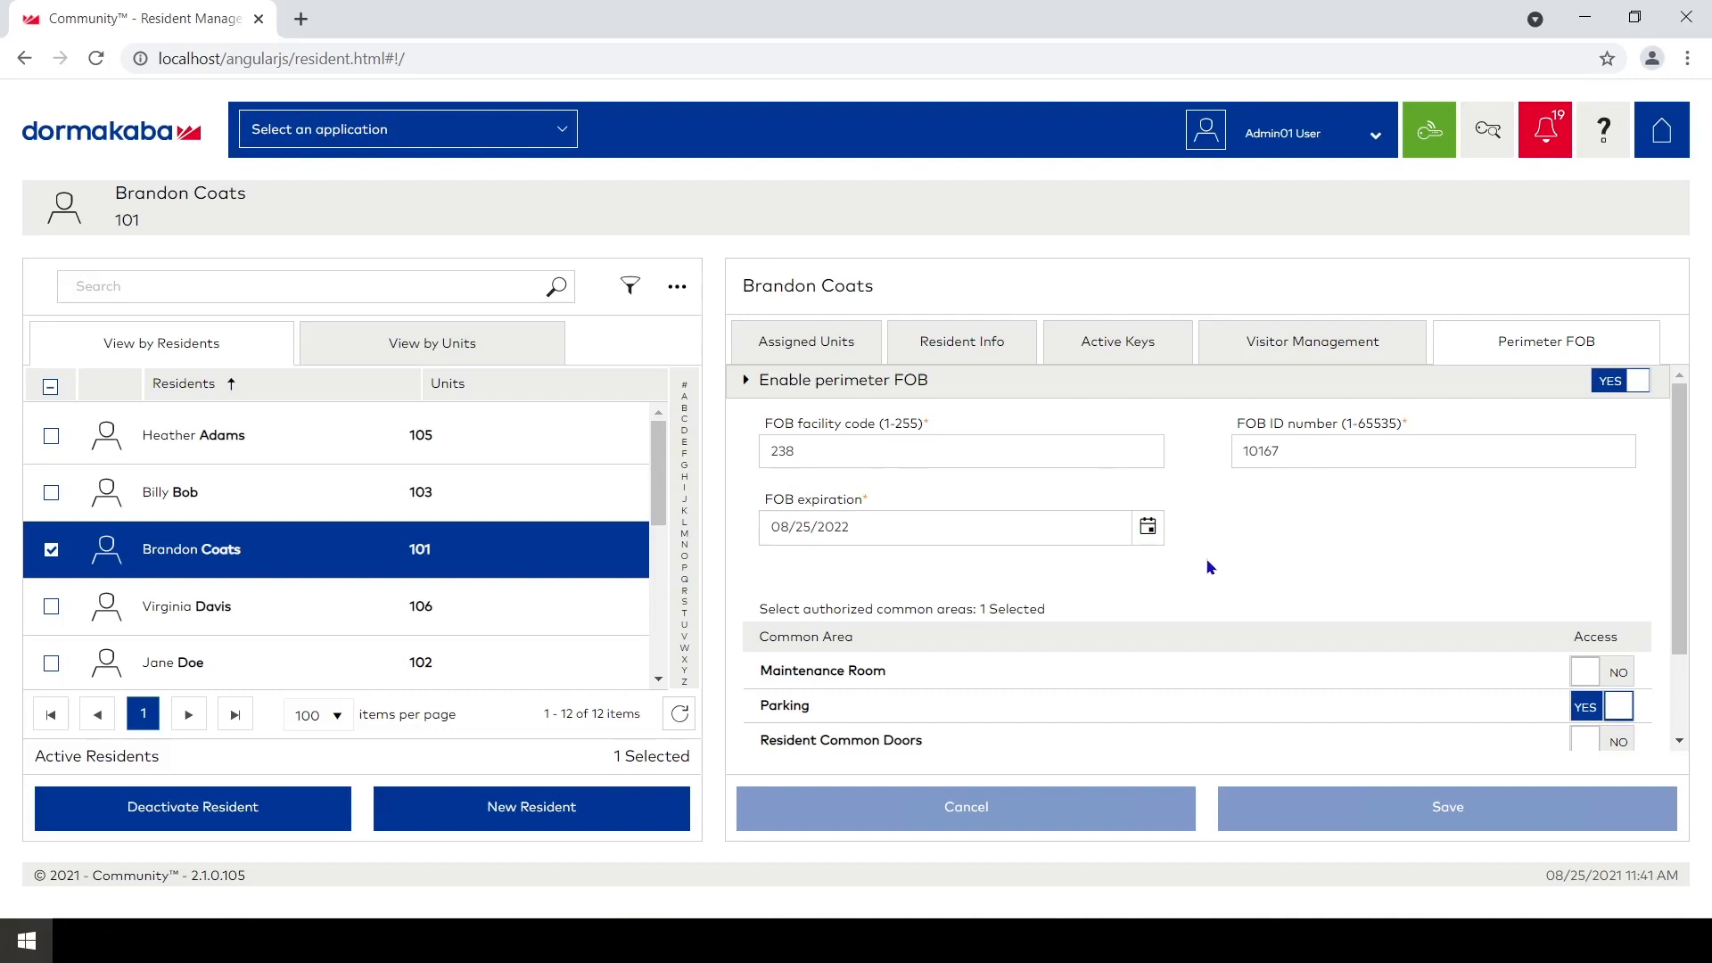
mouse_move(1466, 652)
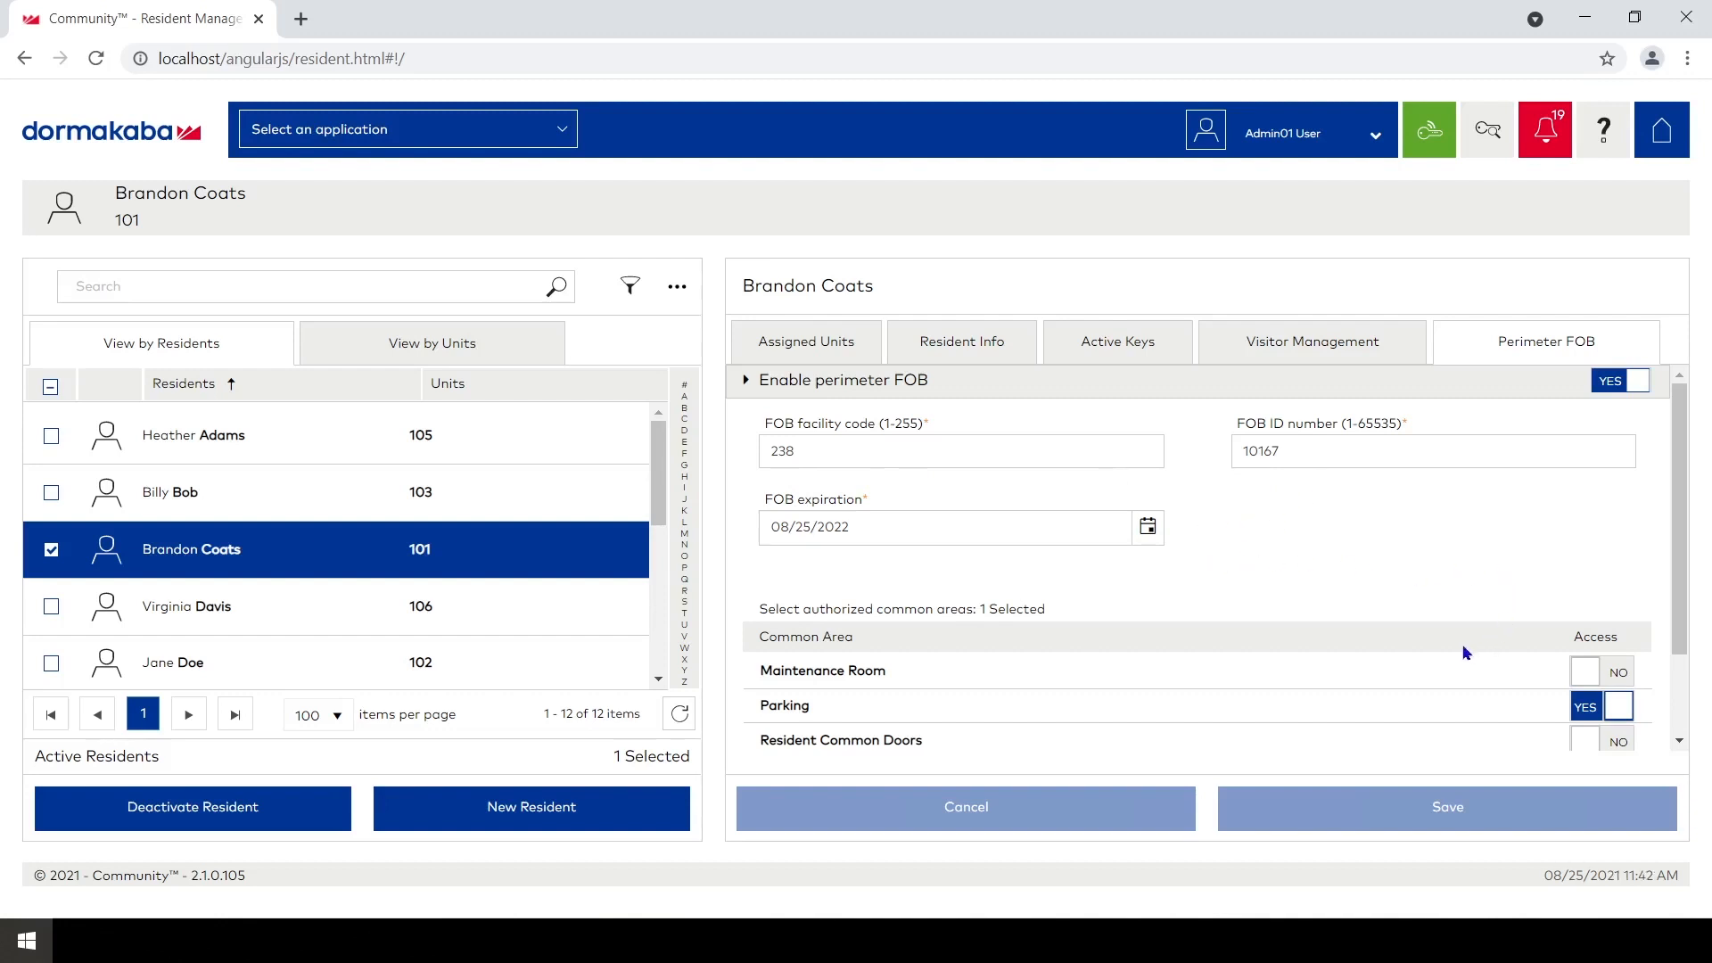
mouse_move(1407, 623)
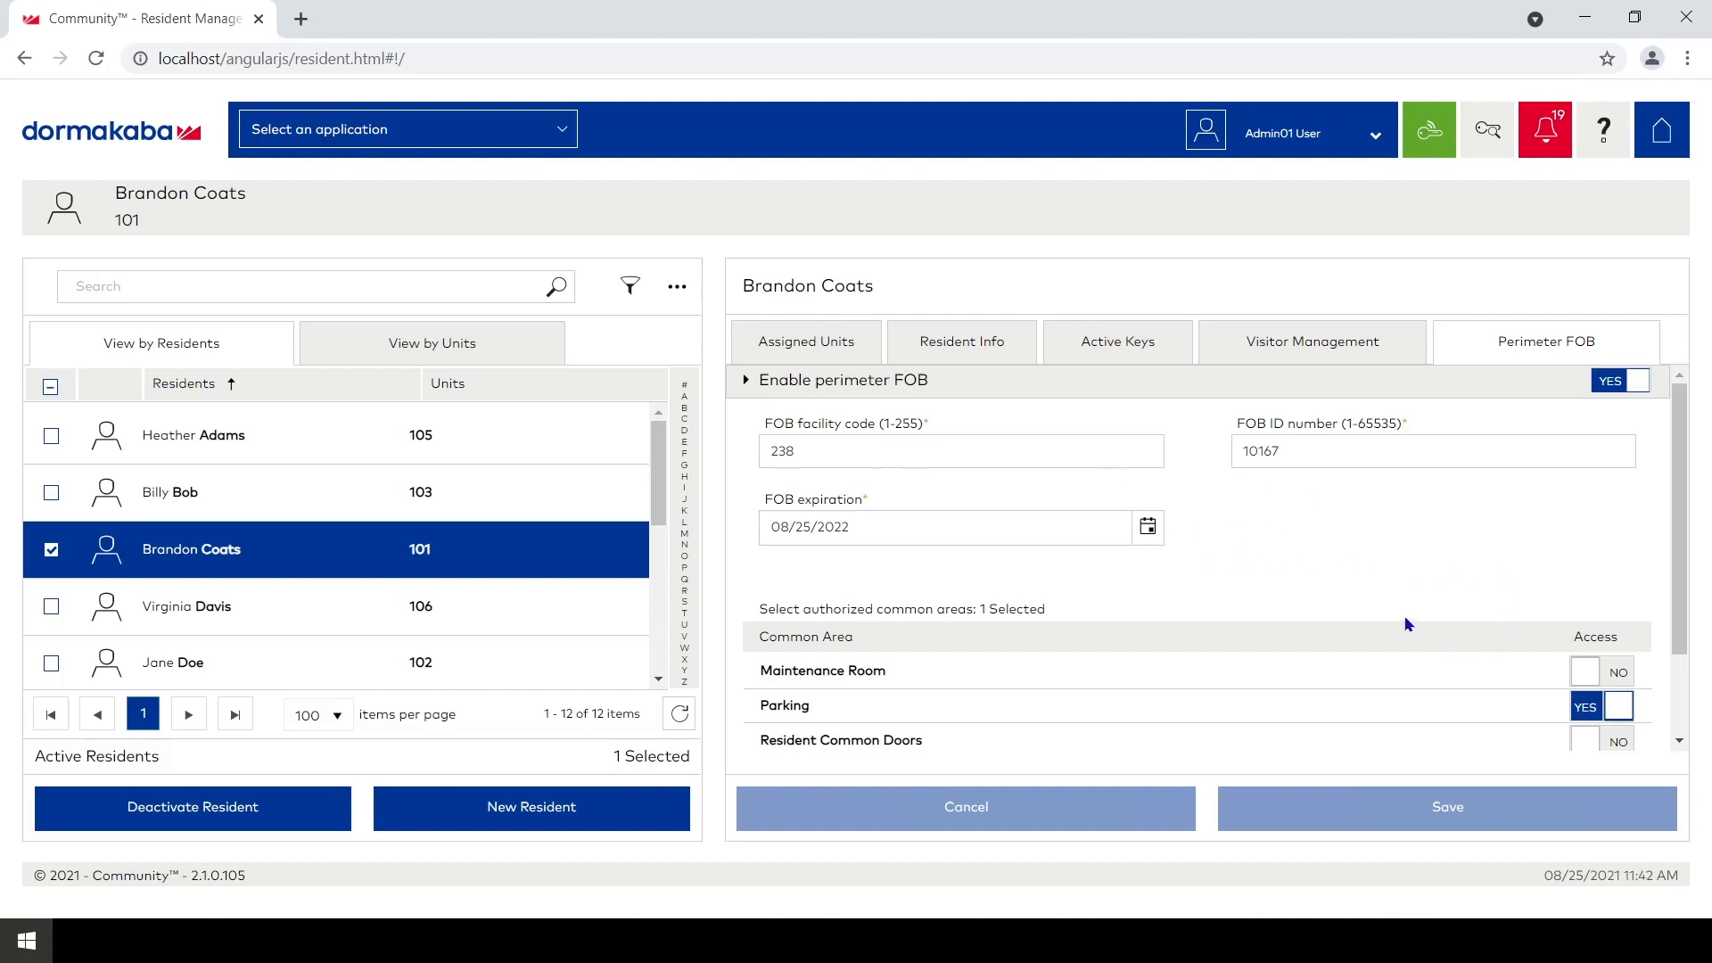